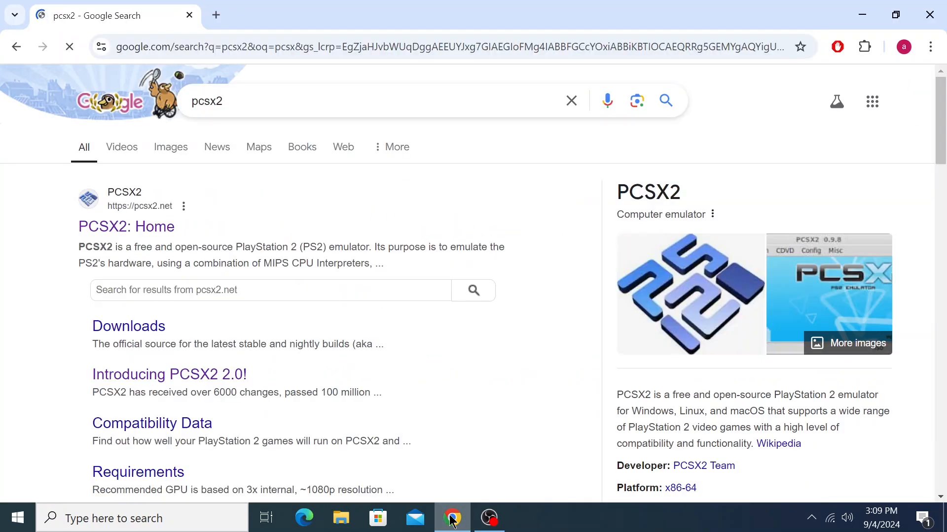
# - Go to the official PCSX2 home page from the 'PCSX2: Home' search result
pyautogui.click(125, 226)
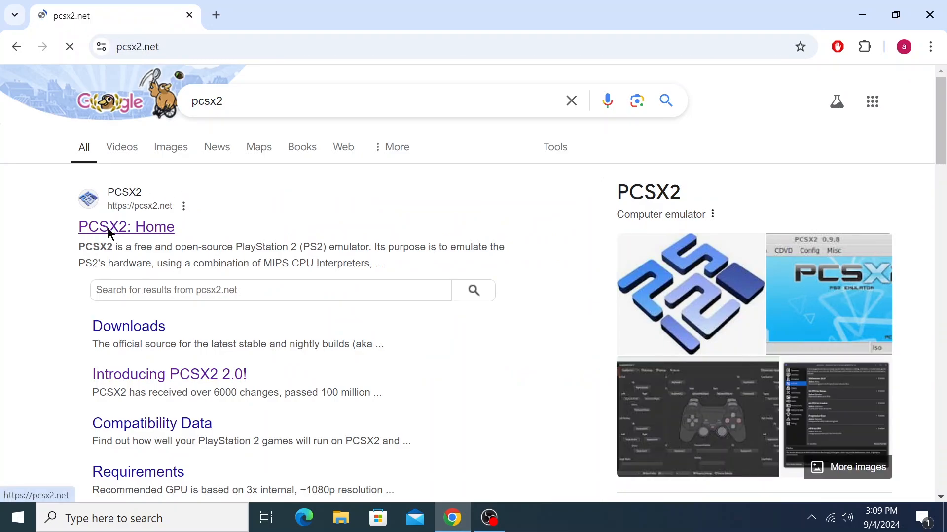
pyautogui.click(125, 226)
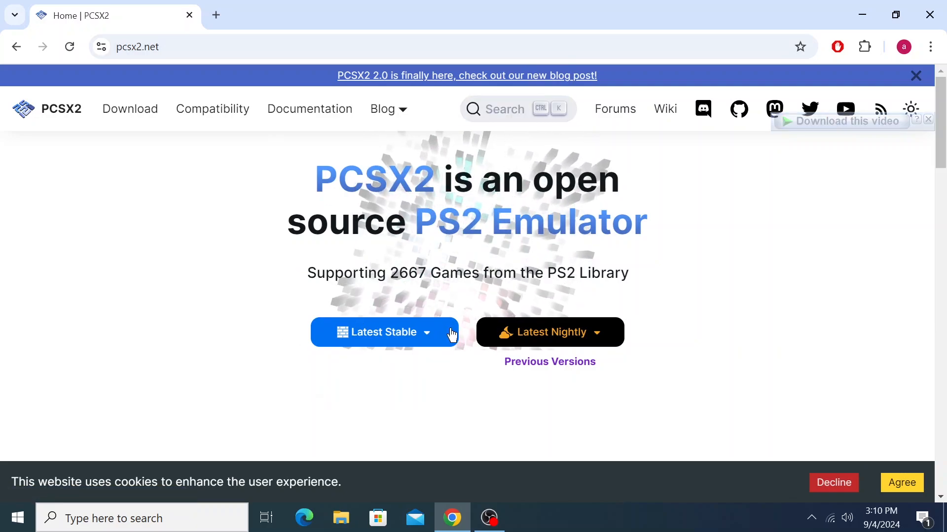
# - Download the Latest Stable Windows Installer, pcsx2-v2.0.2-windows-x64-installer.exe (42.71 MB), to drive E
pyautogui.click(384, 332)
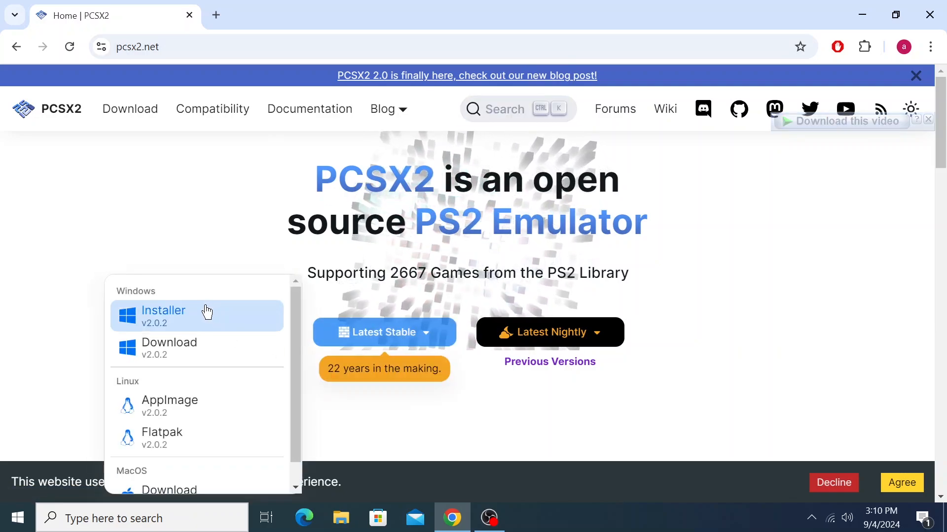
pyautogui.moveTo(168, 323)
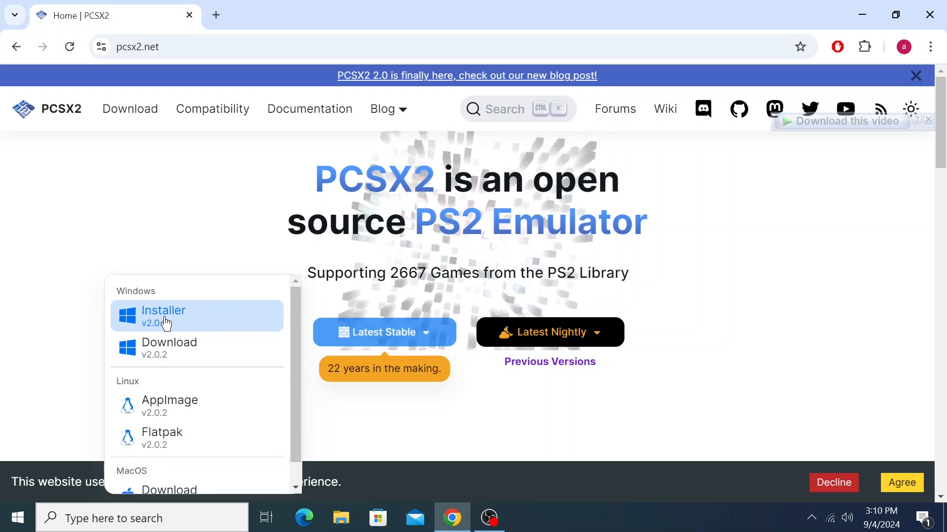
pyautogui.click(163, 315)
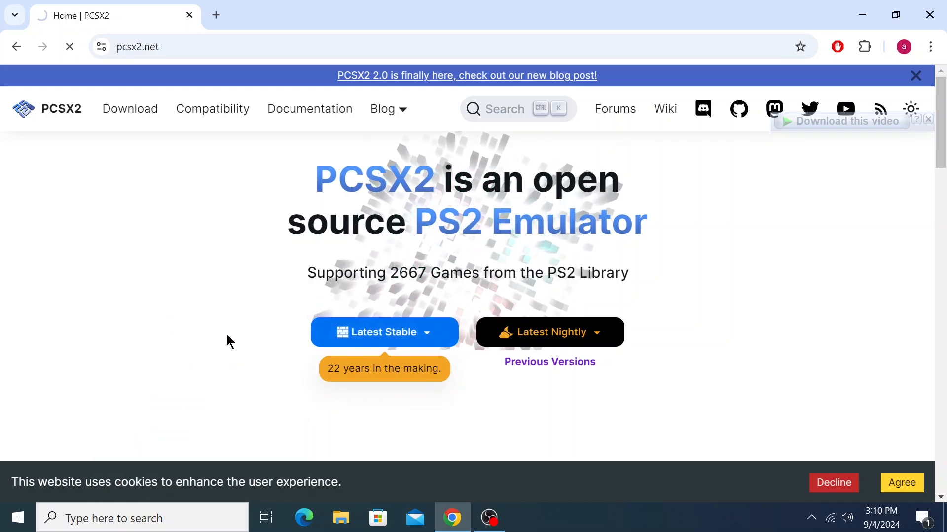
pyautogui.click(383, 333)
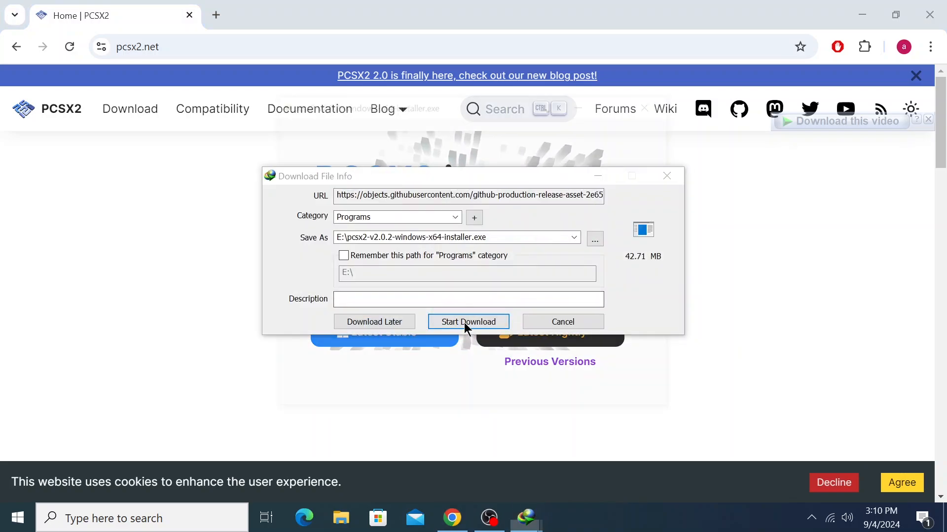
pyautogui.click(468, 322)
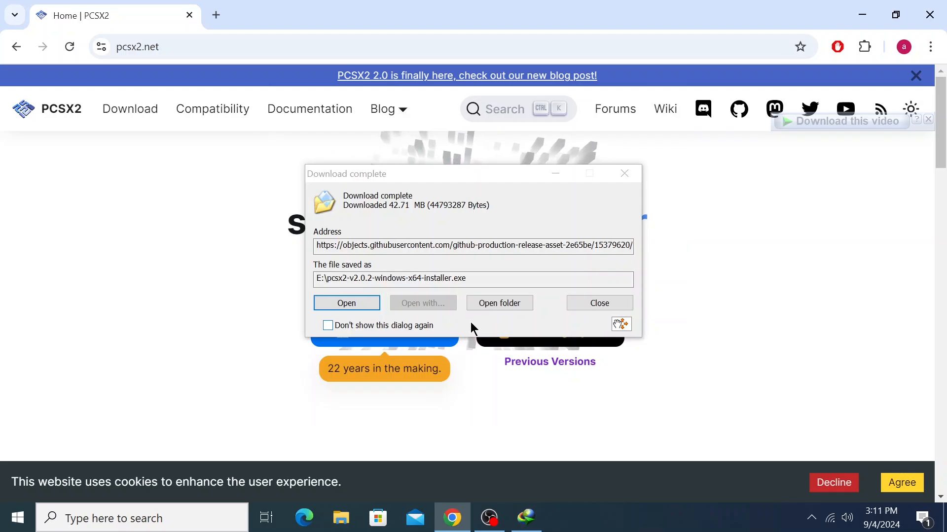
pyautogui.moveTo(540, 194)
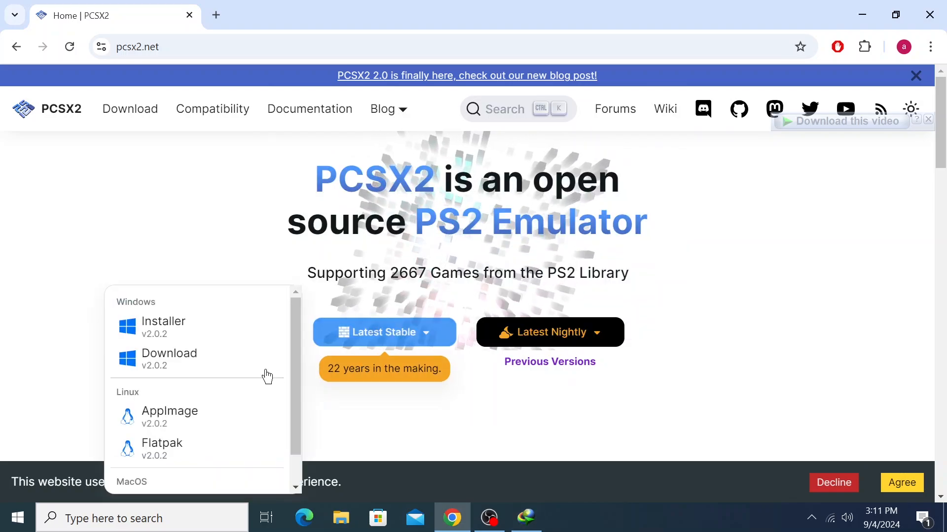
pyautogui.moveTo(169, 416)
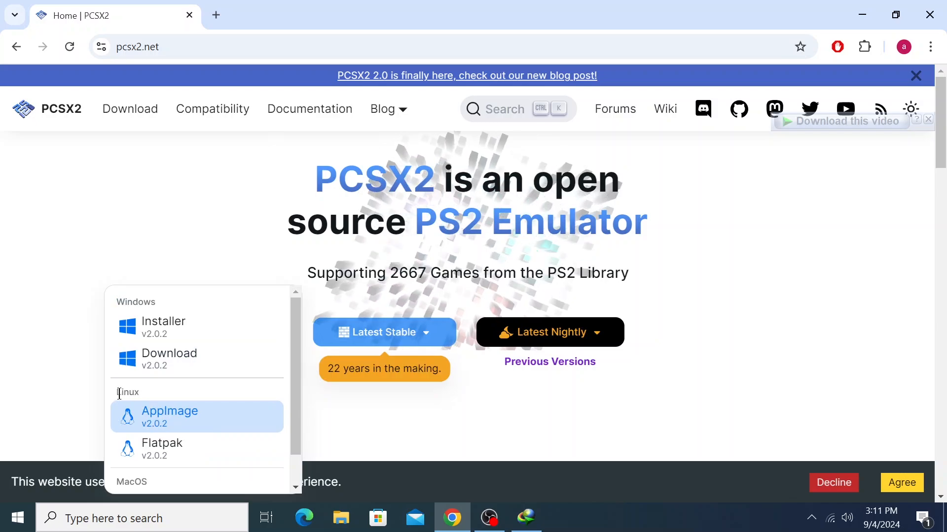
pyautogui.scroll(-3)
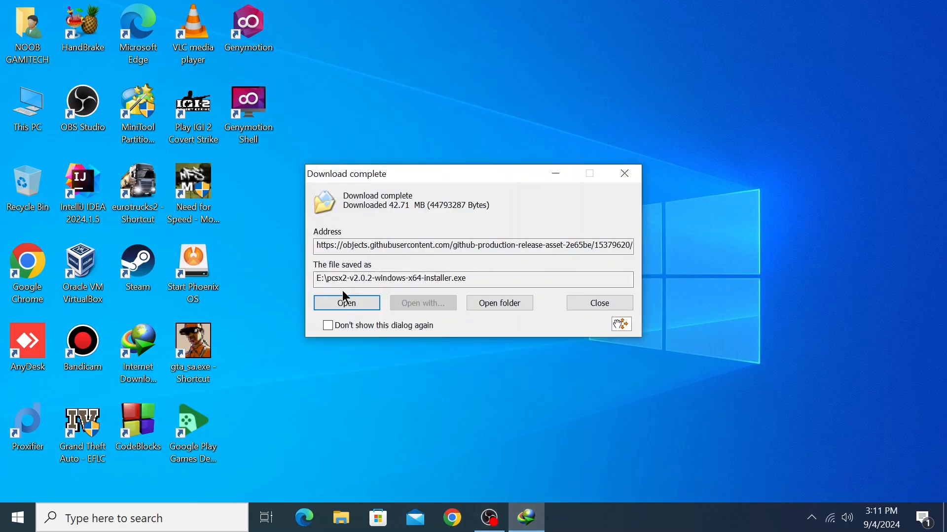
# - Run the downloaded installer with Standard Installation and default PCSX2 shortcuts folder, then finish and launch PCSX2
pyautogui.click(346, 303)
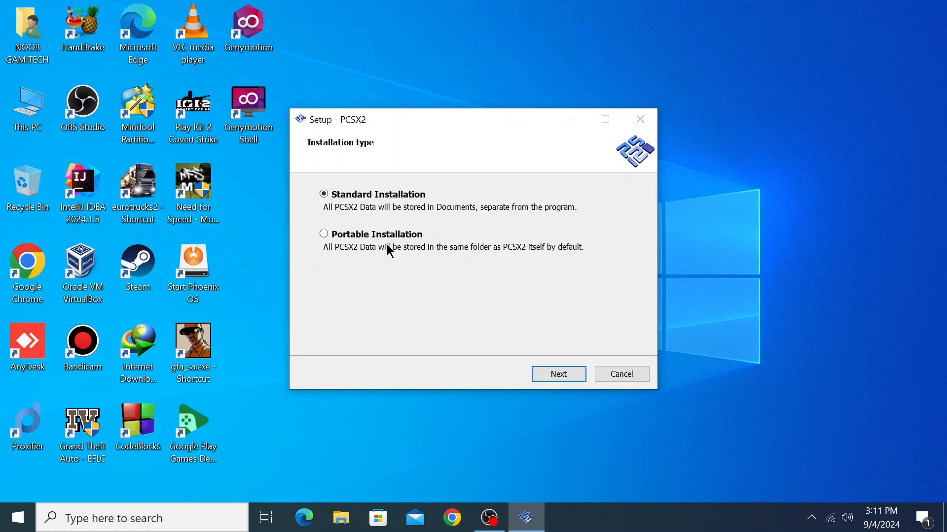
pyautogui.moveTo(372, 275)
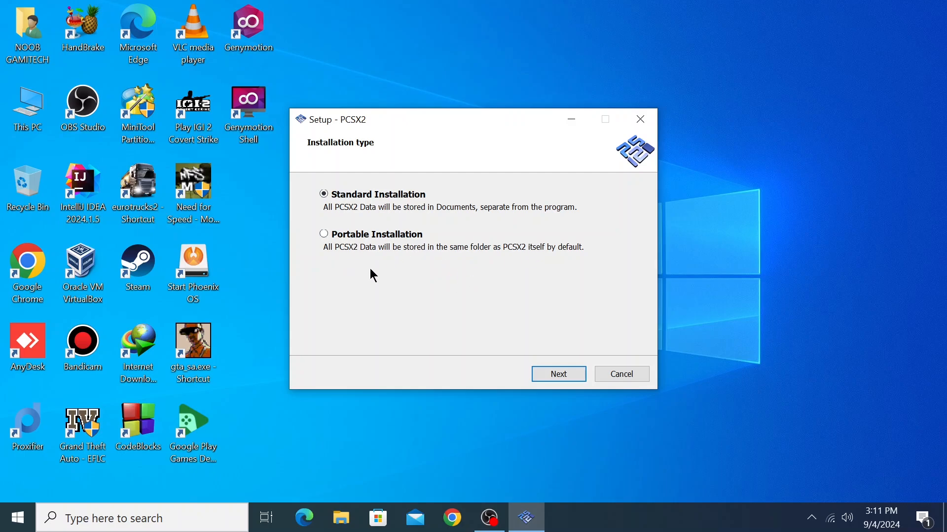
pyautogui.moveTo(346, 258)
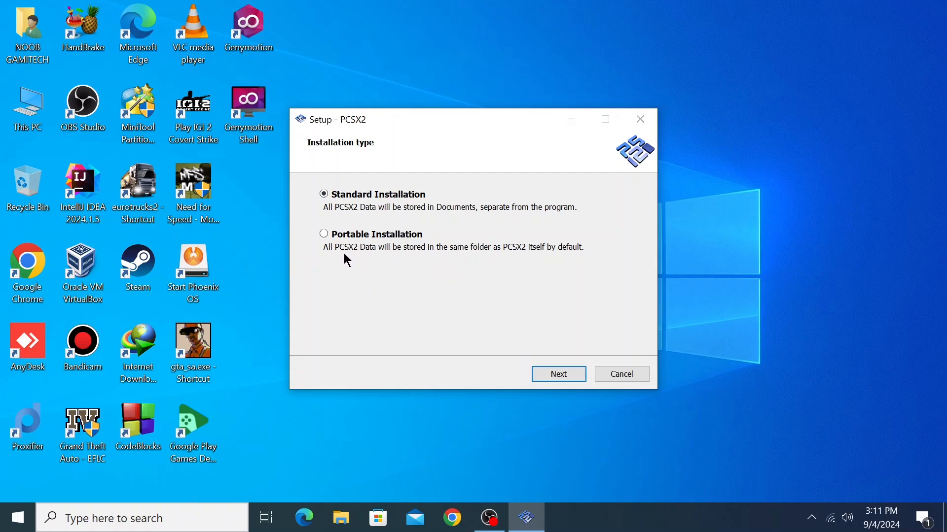
pyautogui.moveTo(447, 259)
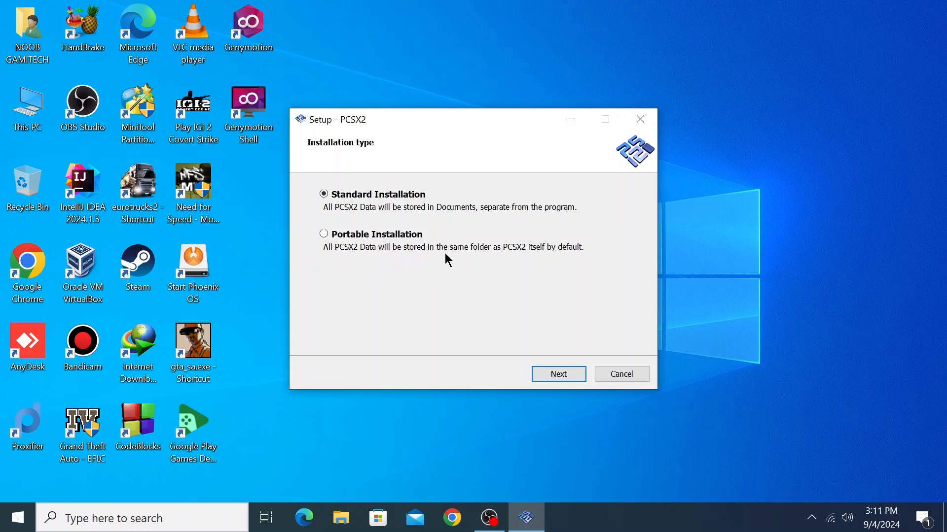
pyautogui.click(323, 194)
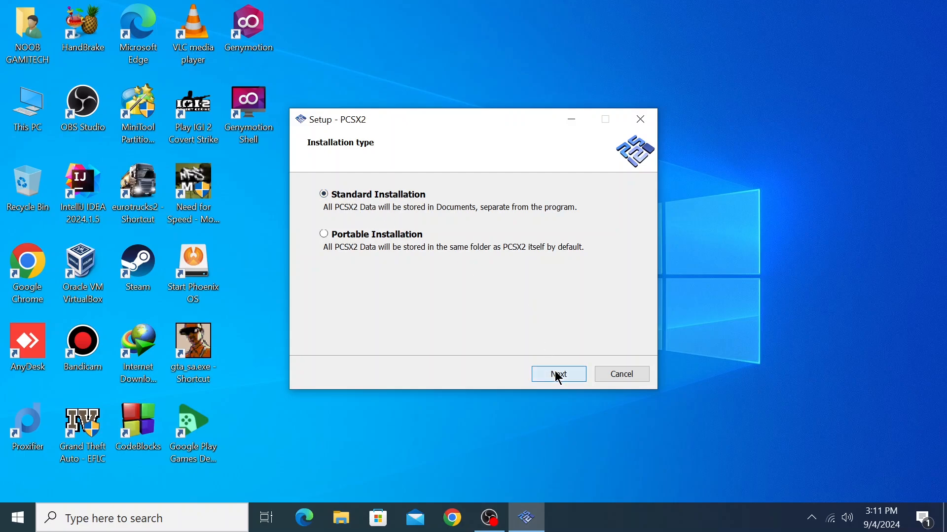
pyautogui.click(557, 375)
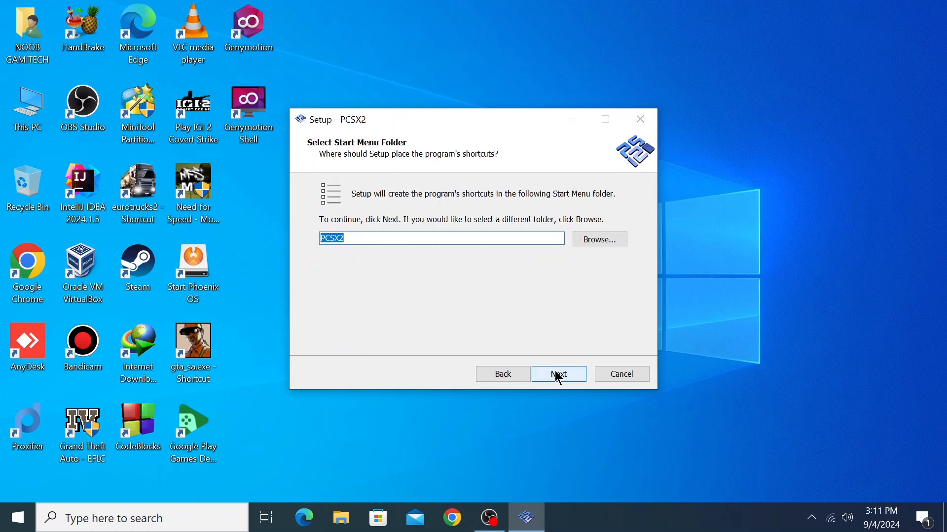
pyautogui.click(558, 374)
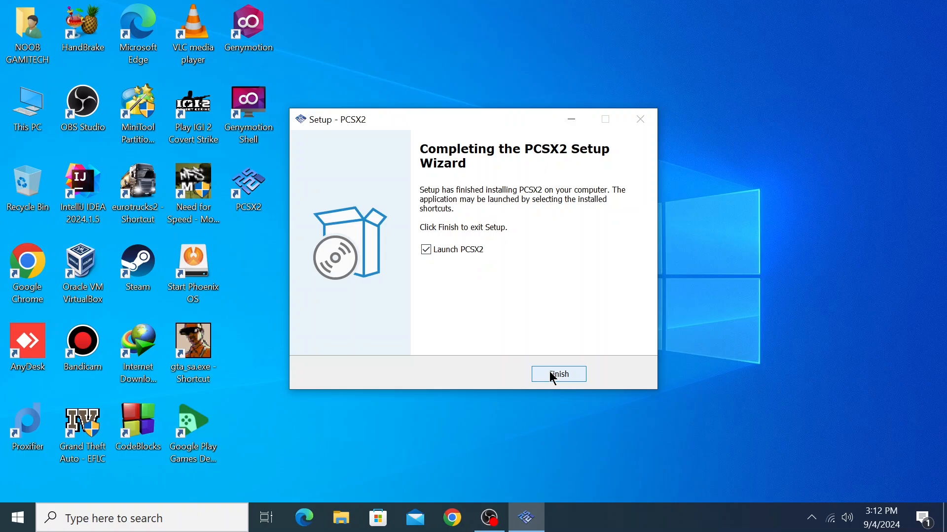
pyautogui.click(558, 374)
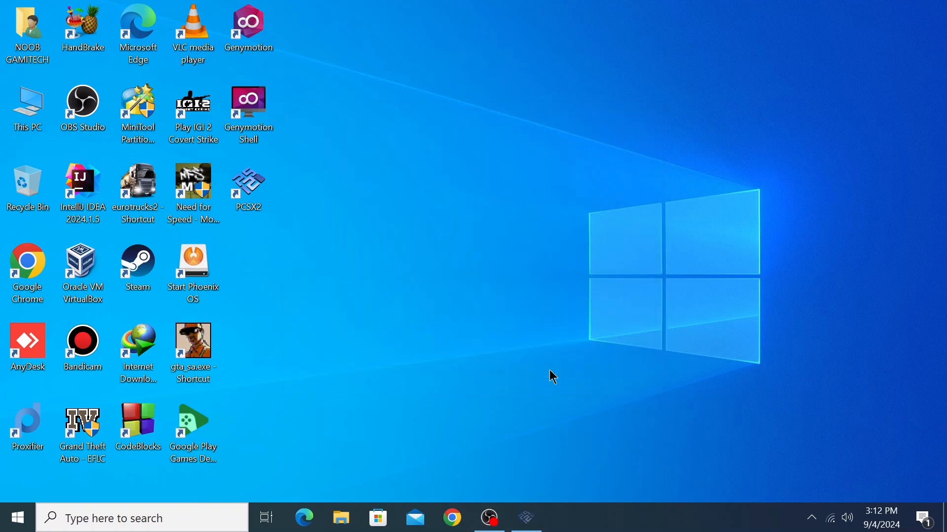
# - Keep the default language and theme, then select the SCPH-10000_BIOS_V1_JAP_100.bin BIOS image
pyautogui.doubleClick(247, 187)
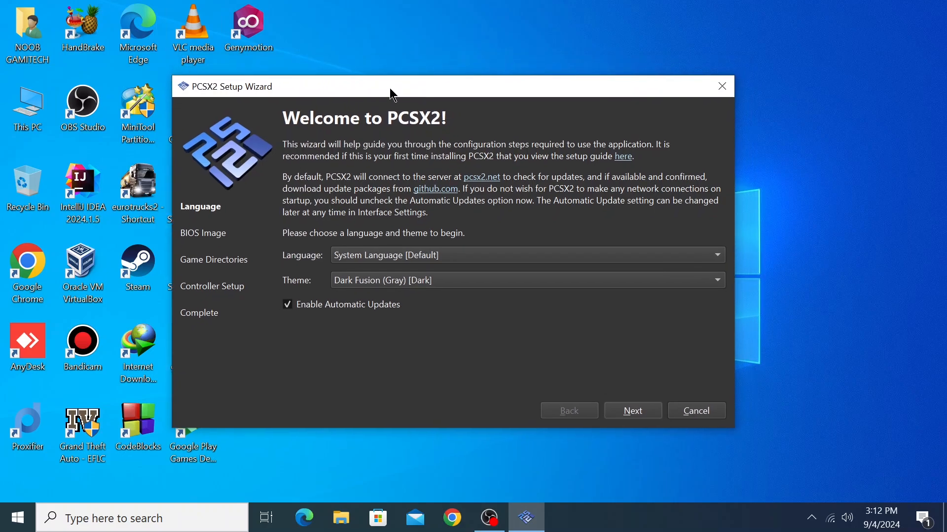
pyautogui.moveTo(376, 253)
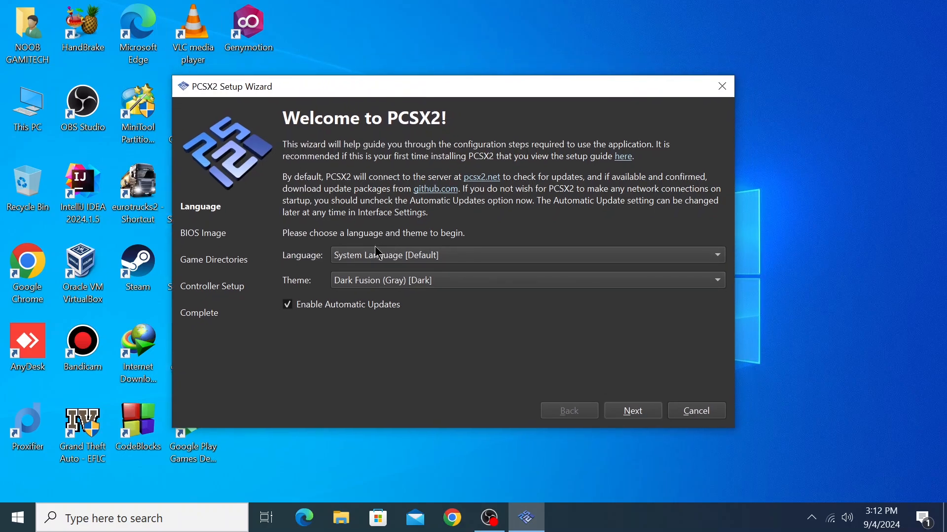
pyautogui.moveTo(433, 287)
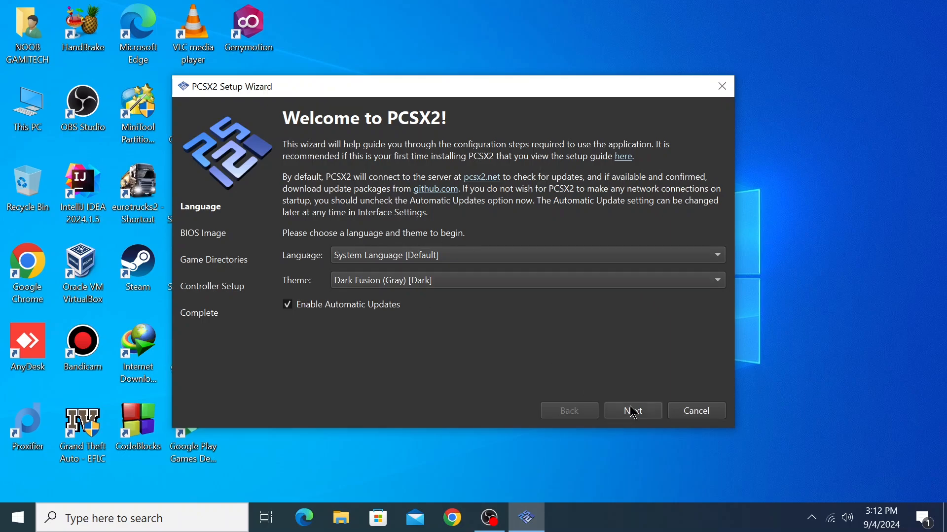
pyautogui.click(631, 411)
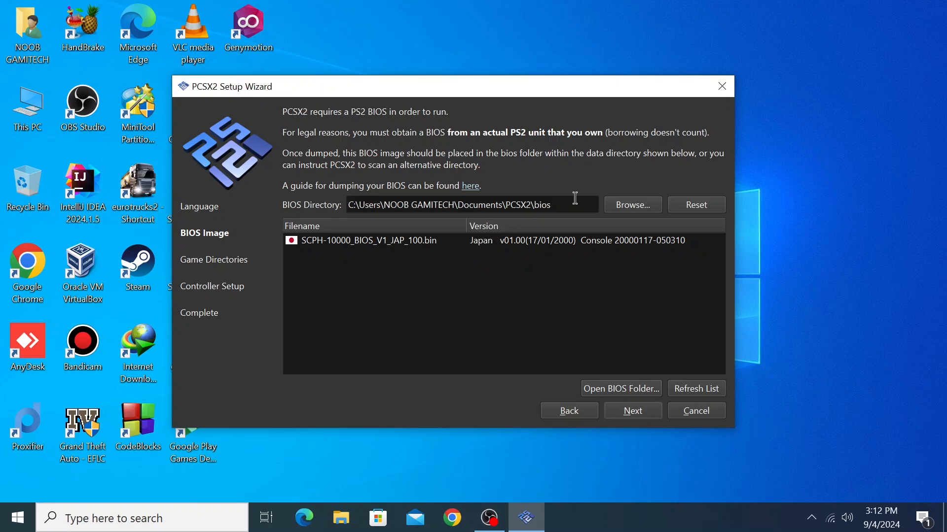
pyautogui.click(450, 205)
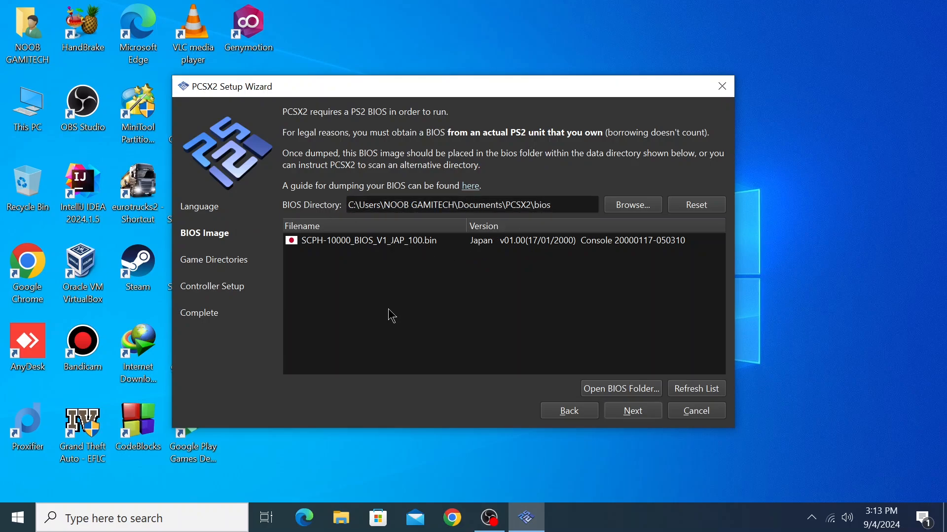
pyautogui.moveTo(453, 317)
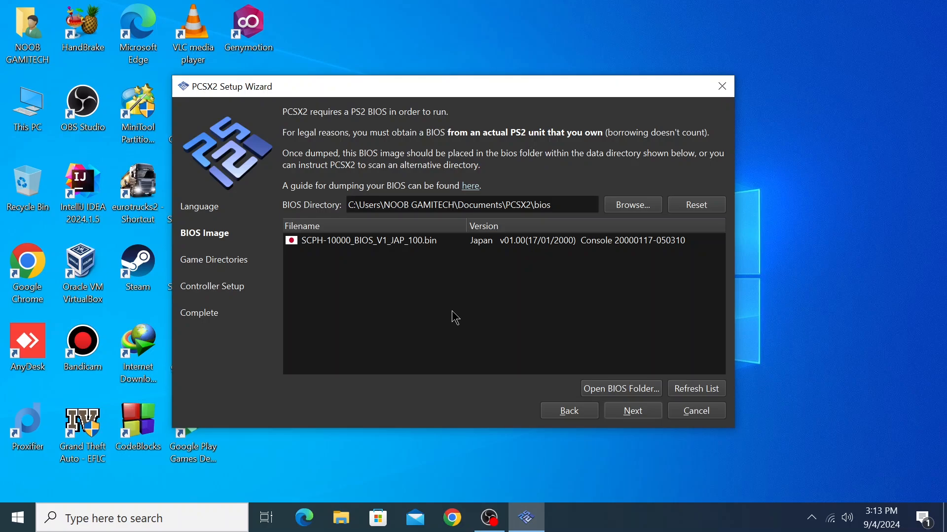
pyautogui.click(368, 241)
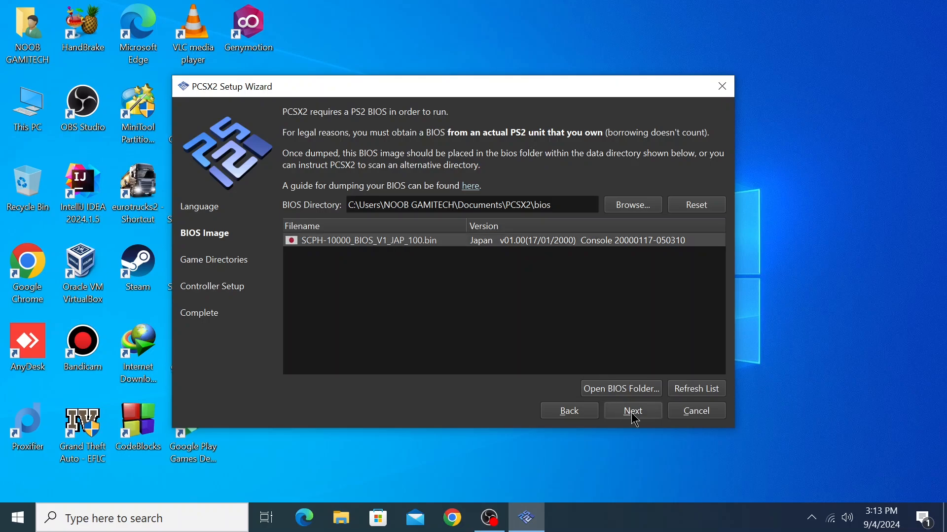
pyautogui.moveTo(466, 211)
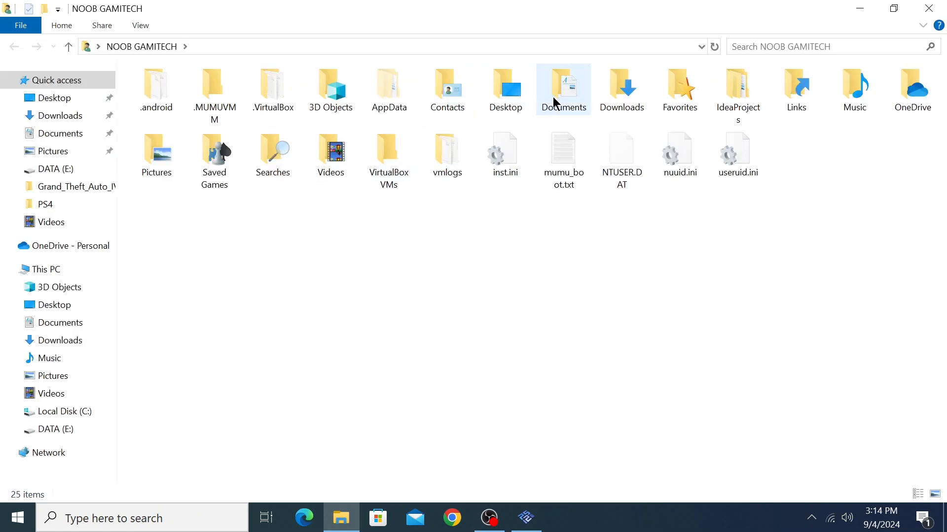
# - Browse Documents\PCSX2 and its bios subfolder in File Explorer to confirm the data folder
pyautogui.doubleClick(562, 88)
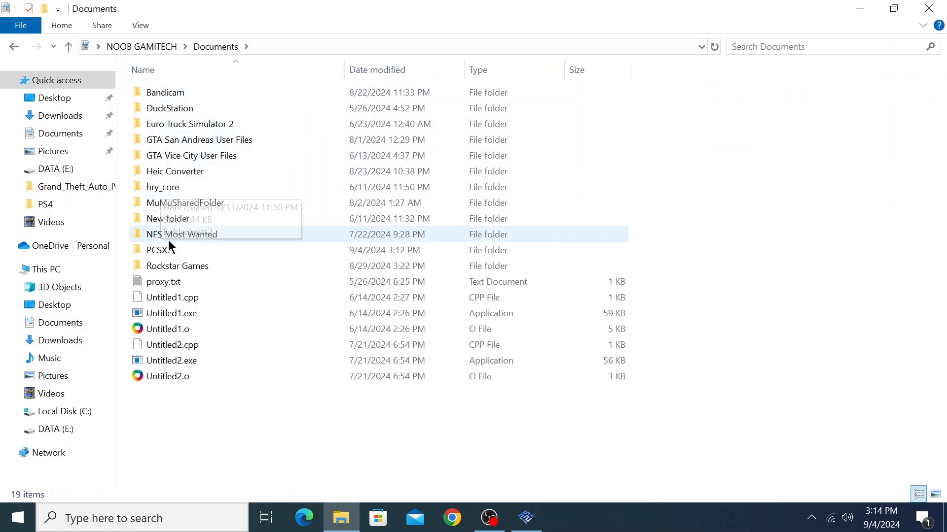
pyautogui.doubleClick(160, 249)
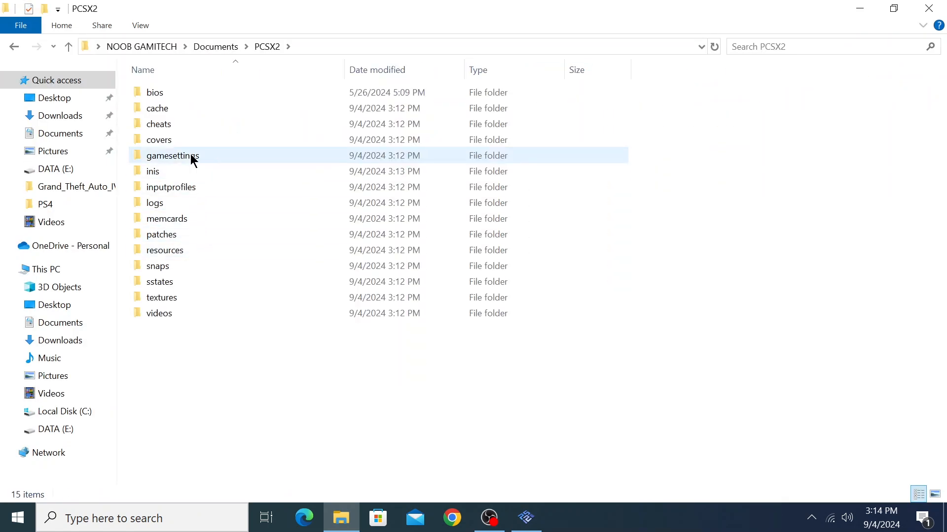
pyautogui.moveTo(178, 93)
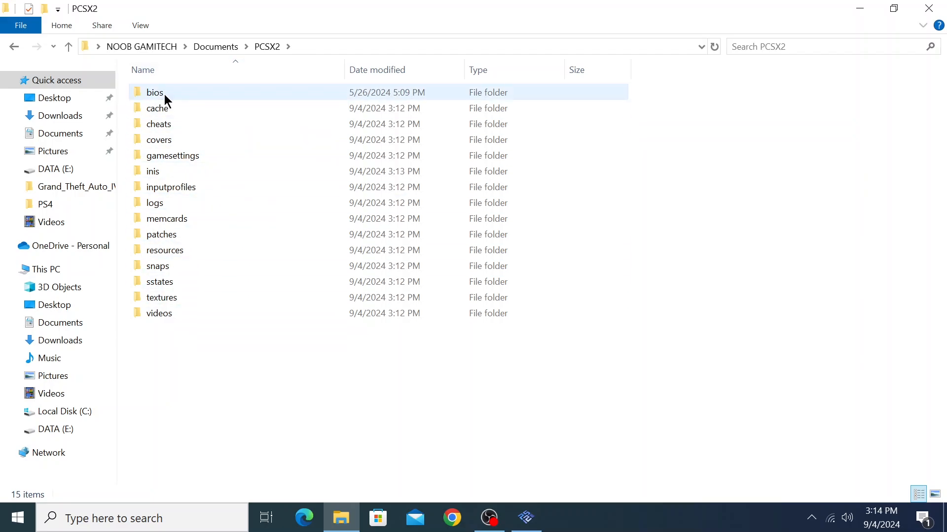
pyautogui.doubleClick(155, 93)
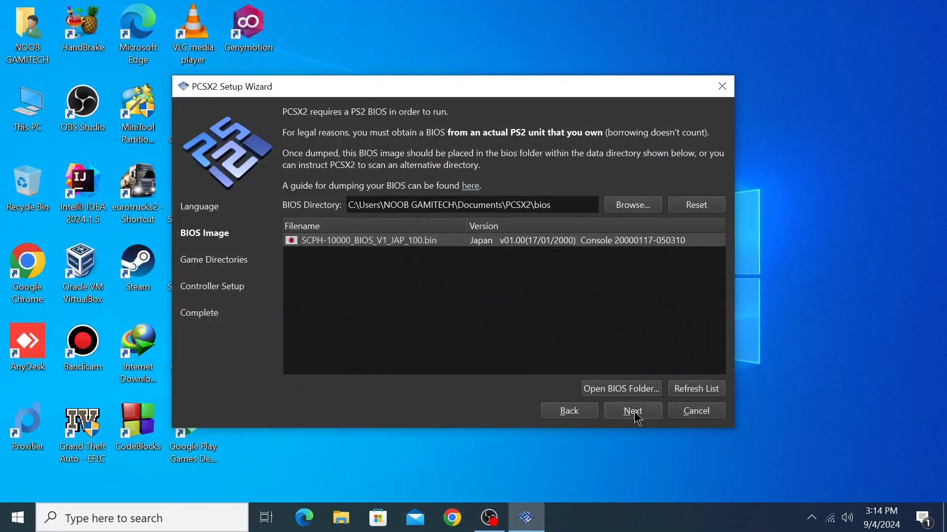
# - Add the DATA (E:) drive as a recursively scanned game directory and continue to controller setup
pyautogui.click(631, 410)
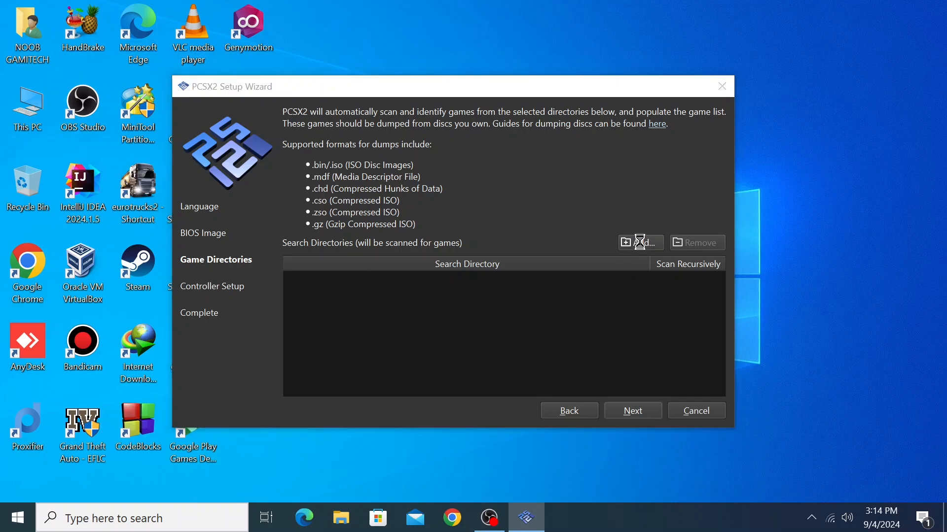
pyautogui.click(638, 242)
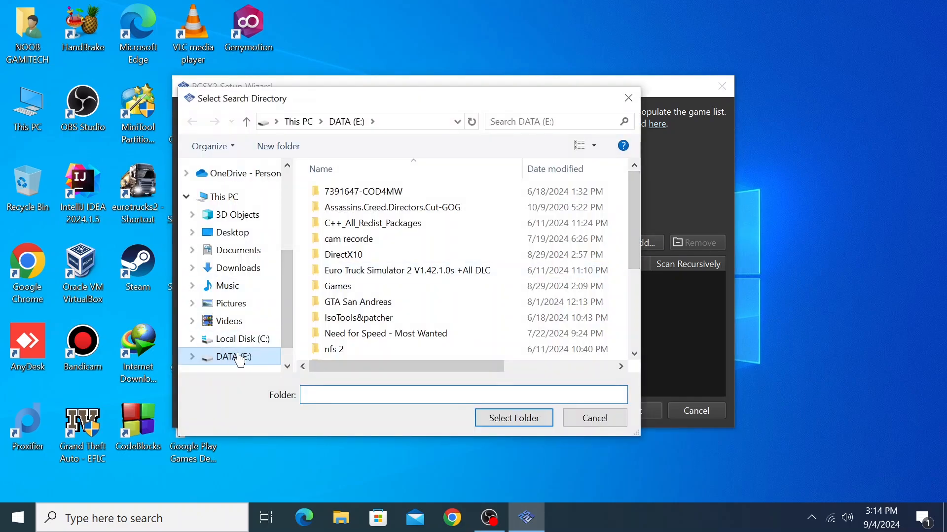
pyautogui.click(235, 356)
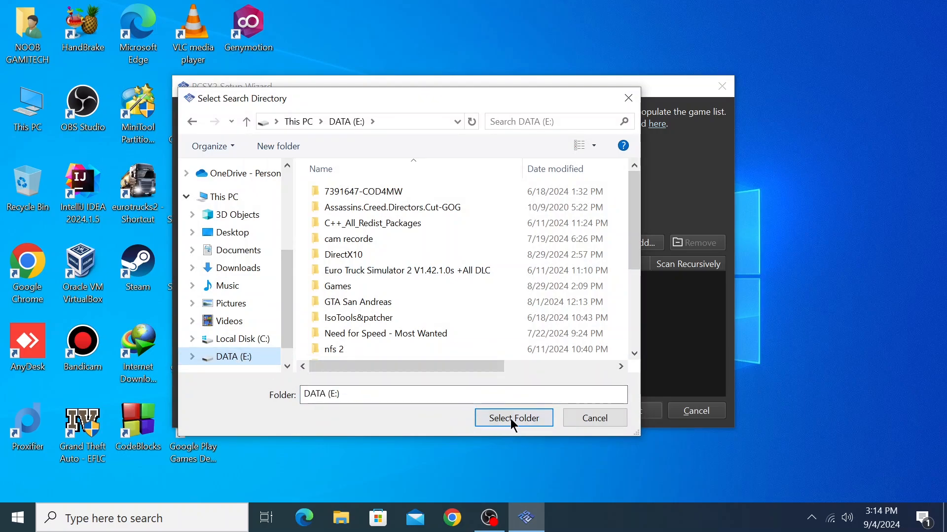
pyautogui.click(513, 418)
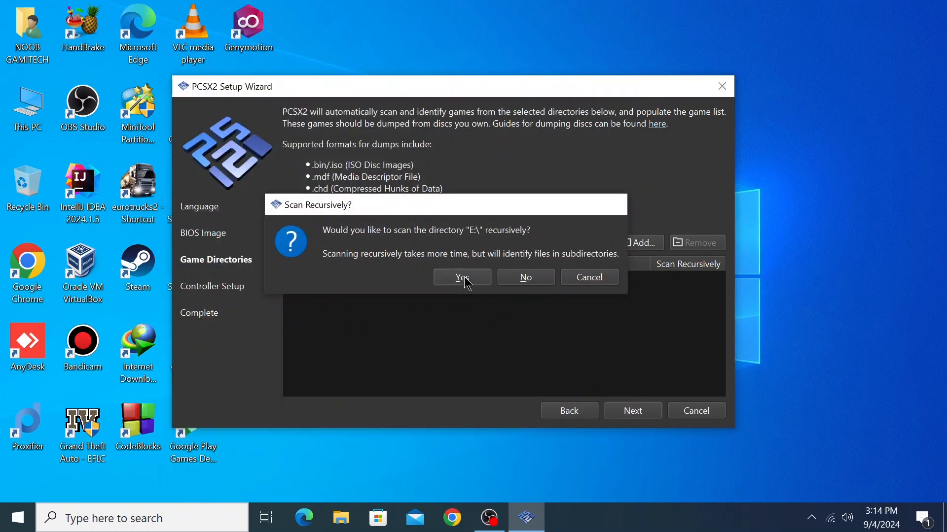
pyautogui.click(461, 277)
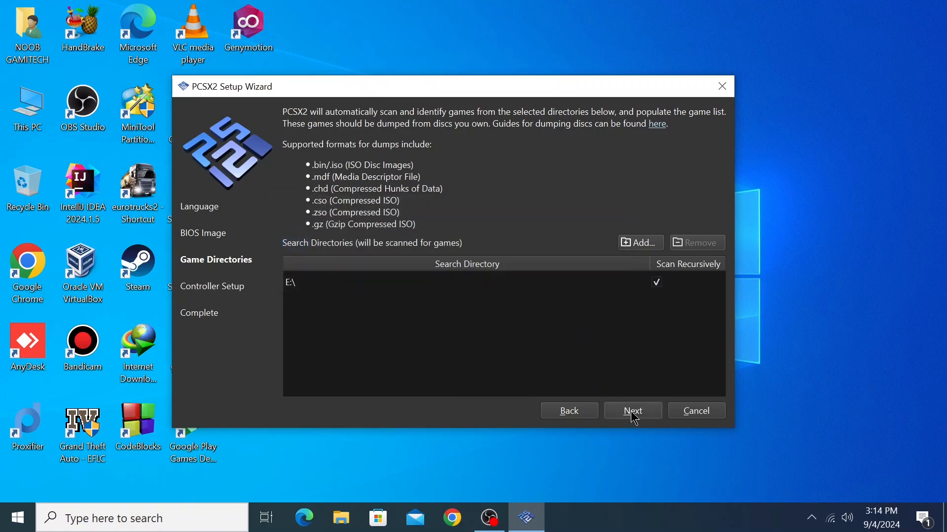
pyautogui.click(632, 410)
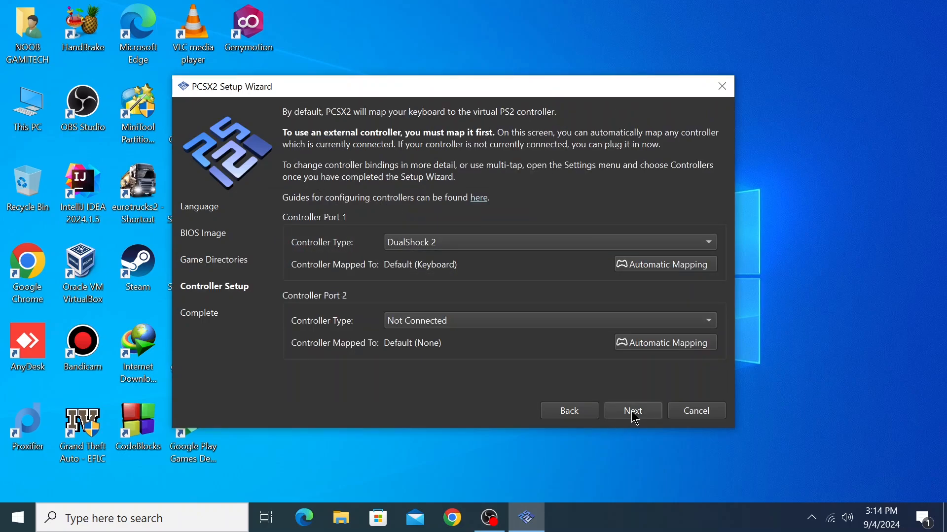
pyautogui.moveTo(475, 405)
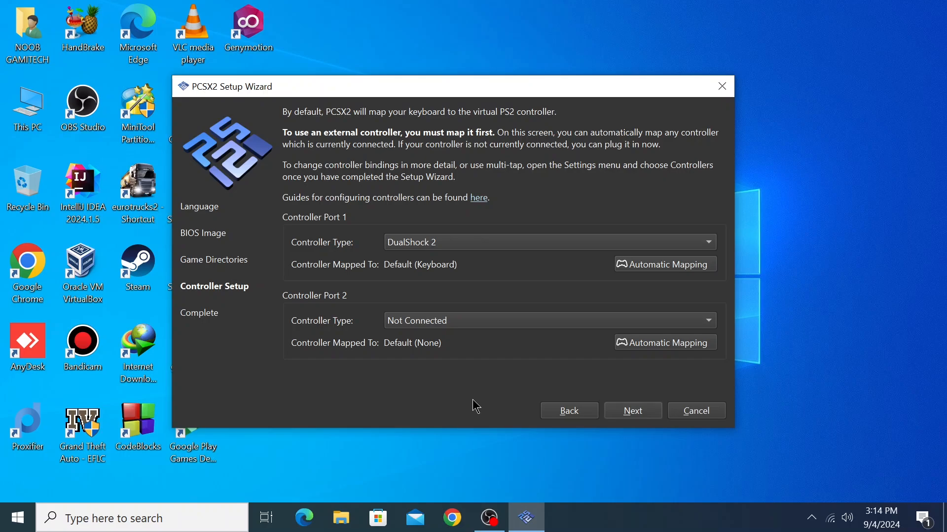
pyautogui.moveTo(555, 302)
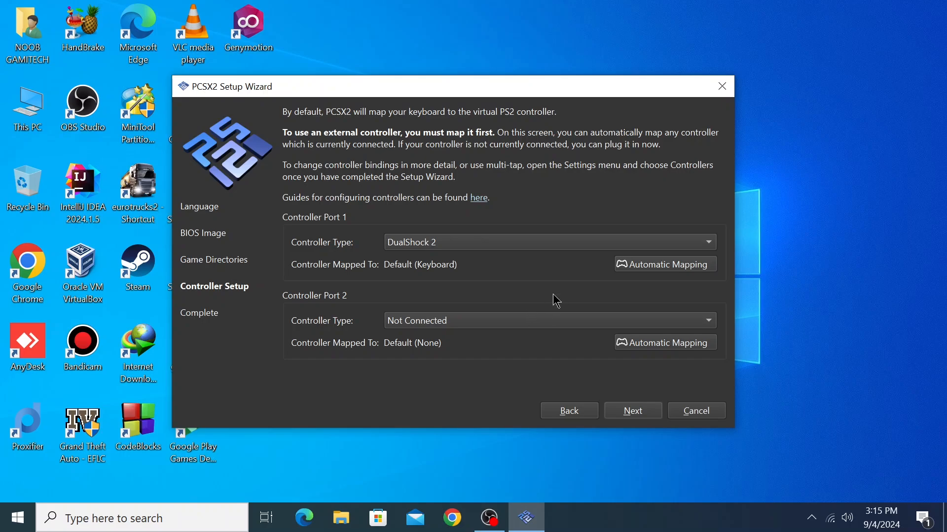
# - Automatically map Controller Port 1 to SDL-0 (XInput Controller) and advance to Setup Complete
pyautogui.click(663, 265)
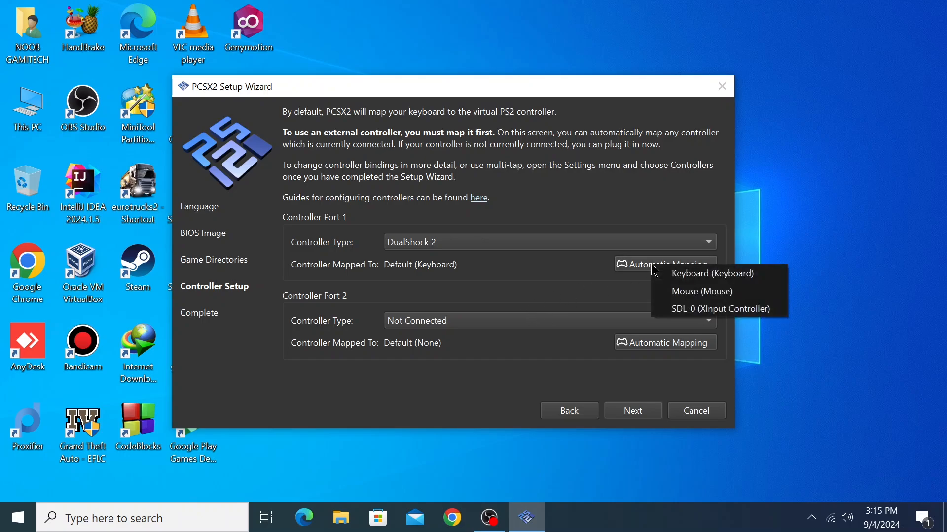
pyautogui.moveTo(701, 313)
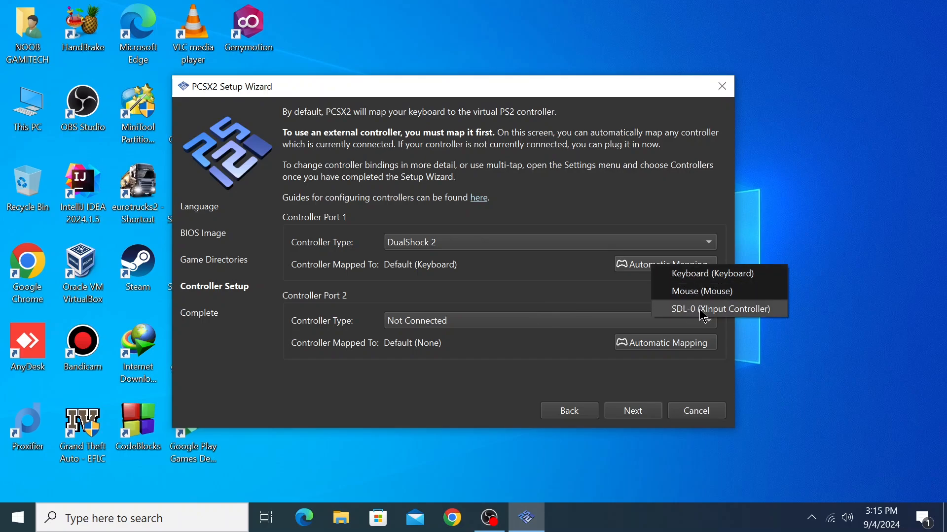
pyautogui.click(719, 309)
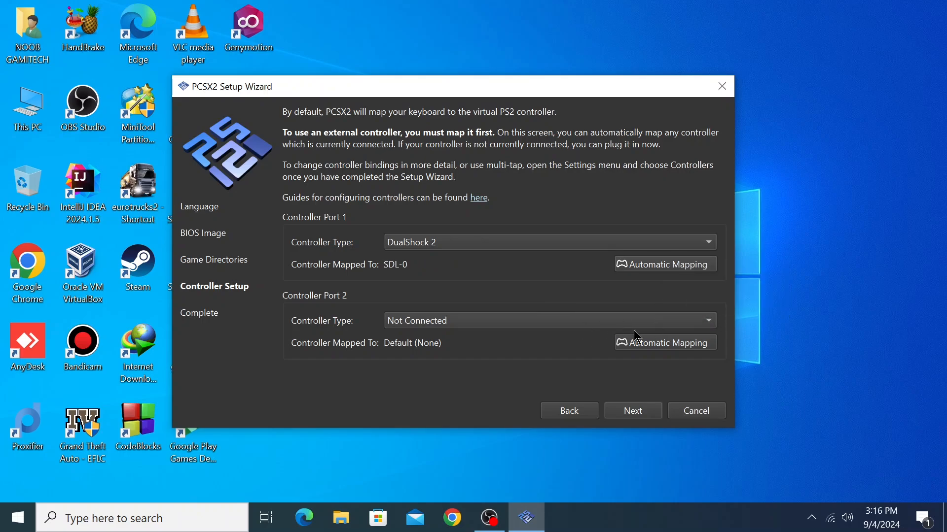
pyautogui.moveTo(545, 276)
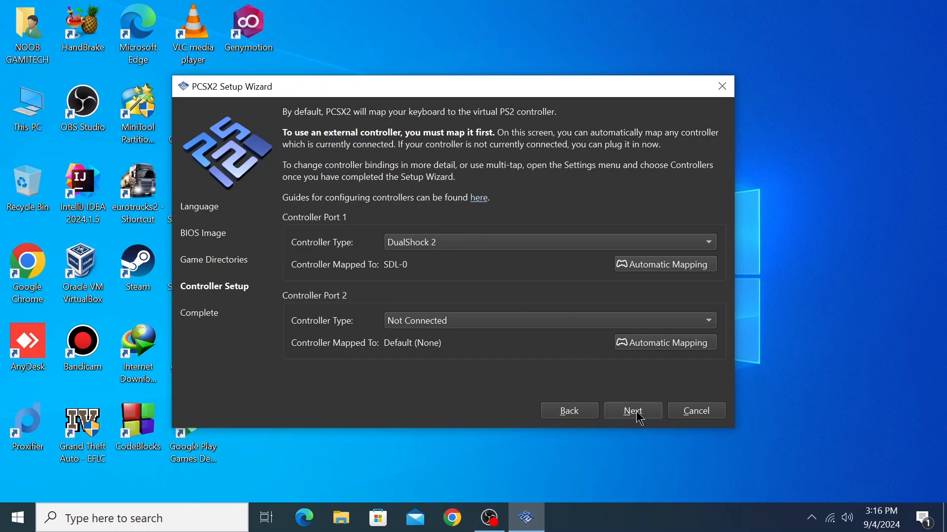
pyautogui.click(631, 411)
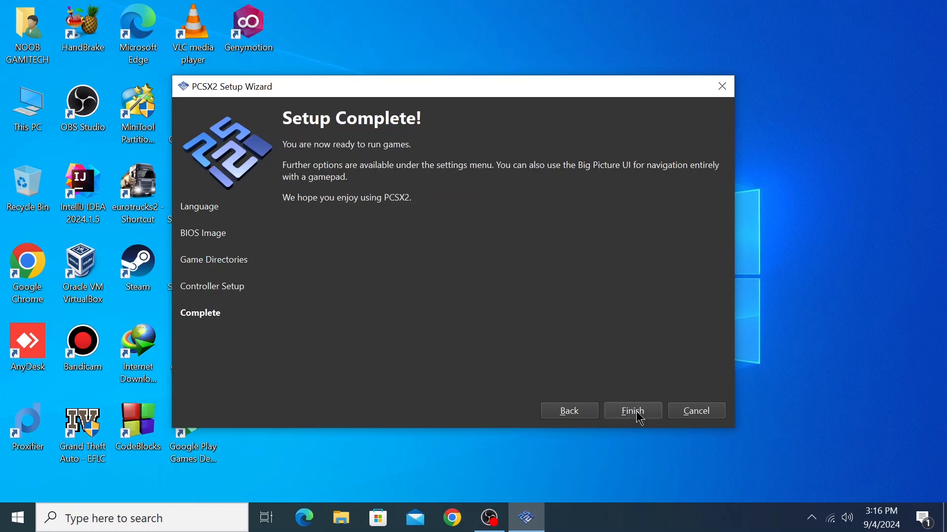
# - Finish the wizard to reach the game list showing Ben 10 - Alien Force (SLUS-21815), then bring up Settings
pyautogui.click(631, 410)
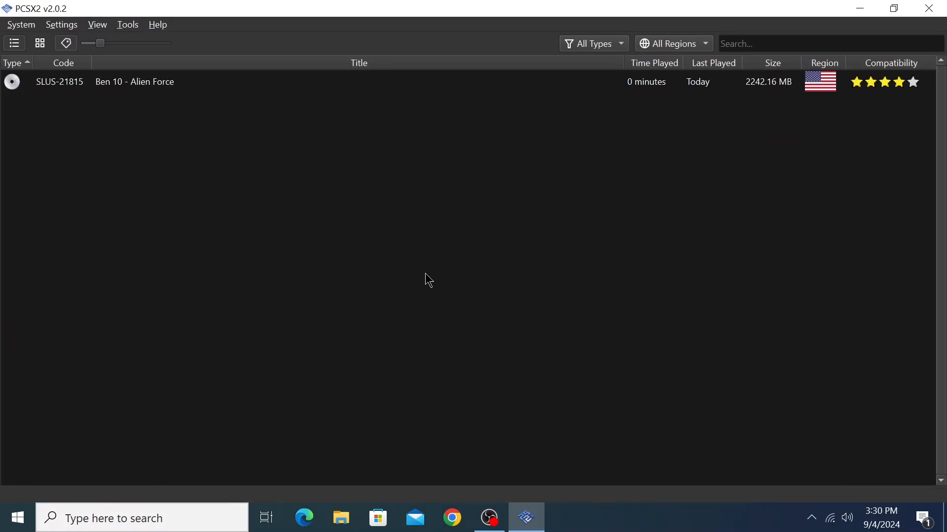
pyautogui.moveTo(102, 105)
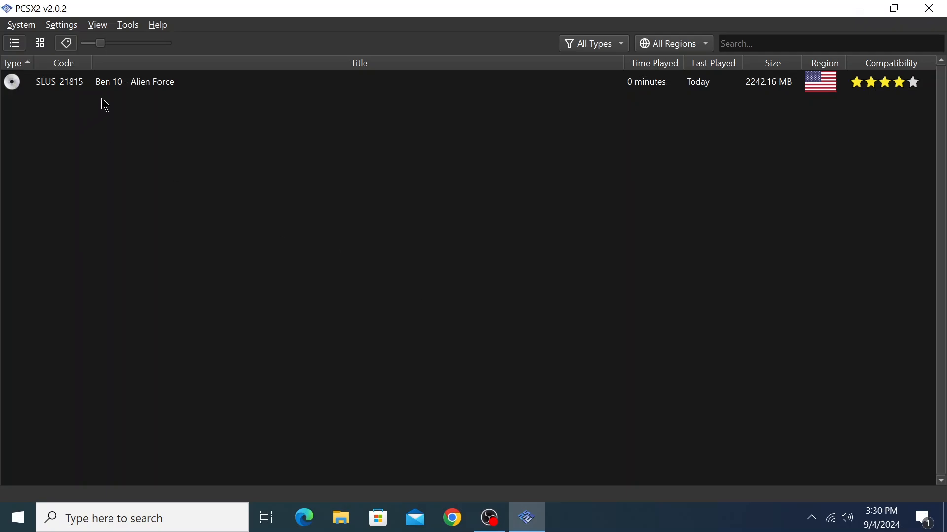
pyautogui.moveTo(121, 101)
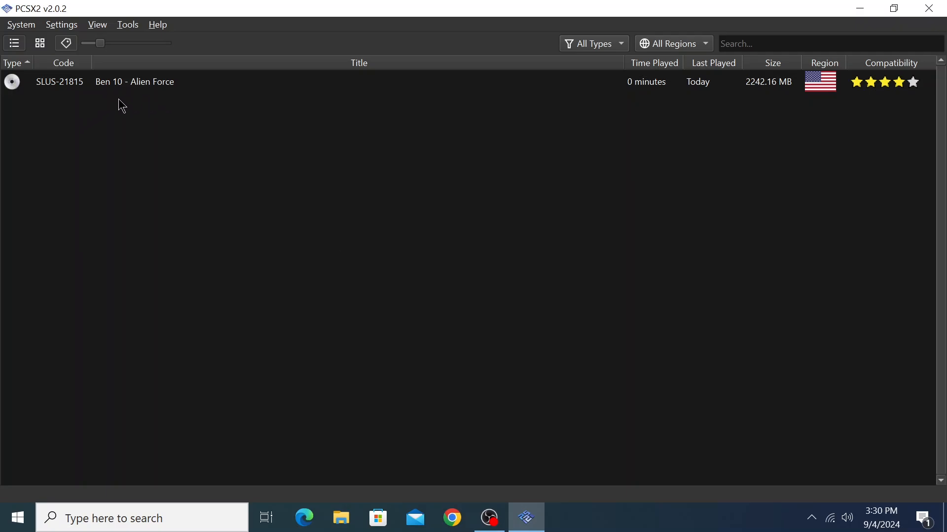
pyautogui.moveTo(147, 145)
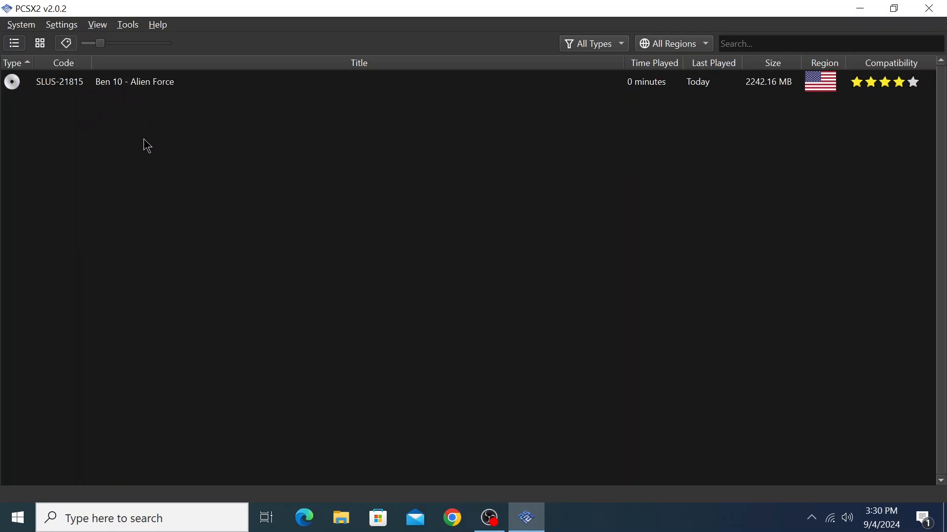
pyautogui.click(61, 23)
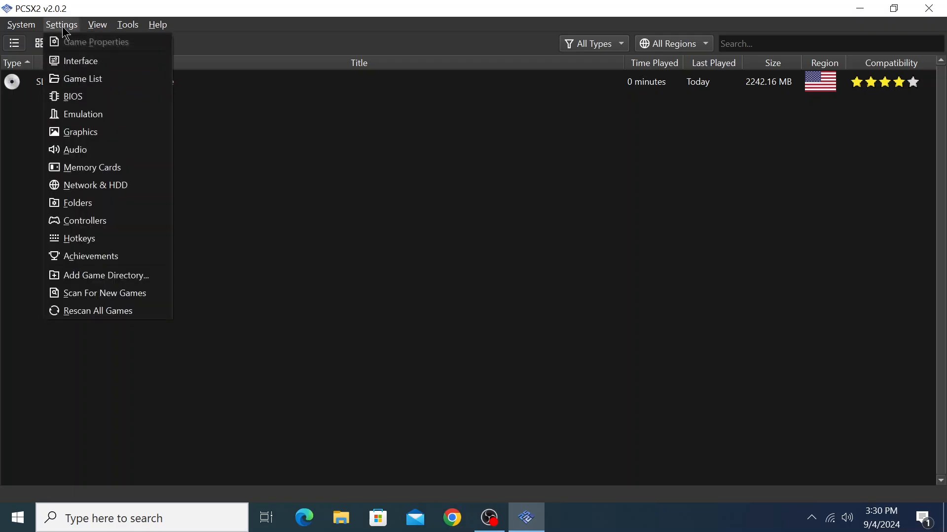
# - Enable Start Fullscreen on the Interface page, then view the Game List page with E:\ as search directory
pyautogui.click(80, 61)
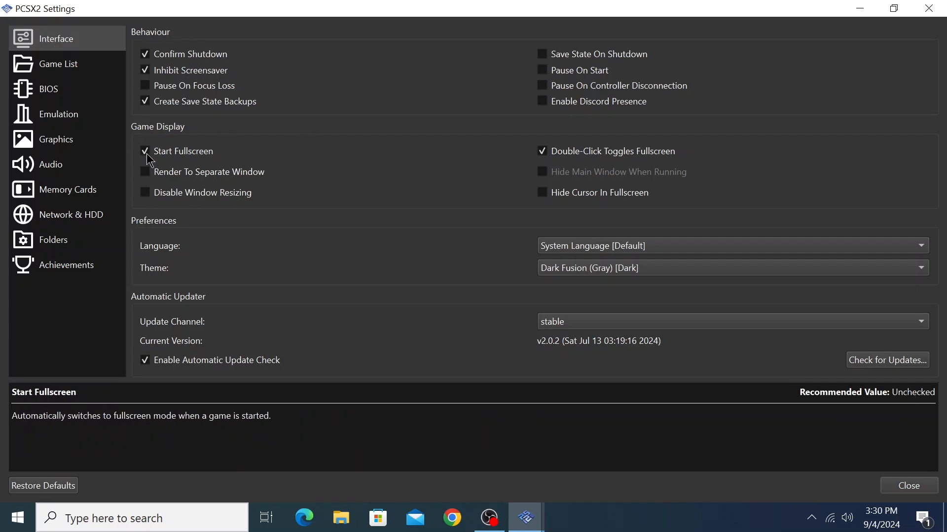
pyautogui.click(145, 151)
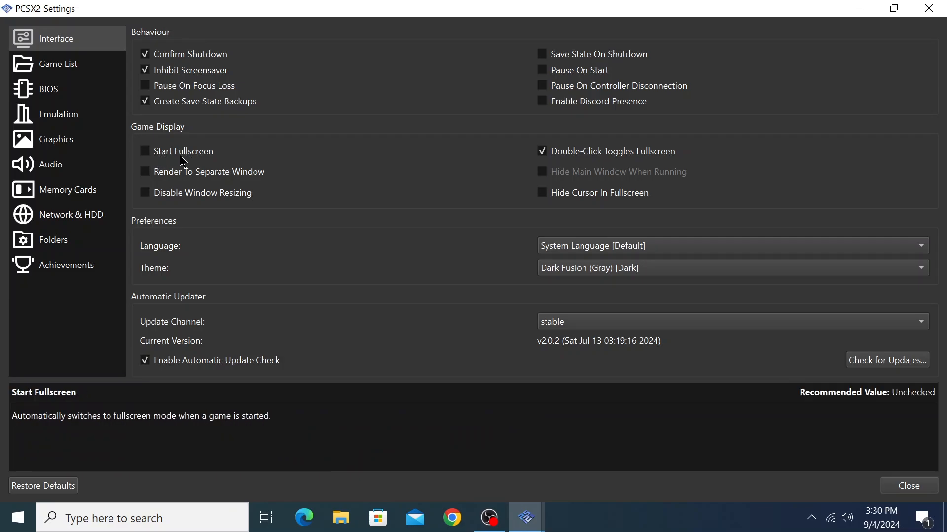
pyautogui.click(145, 151)
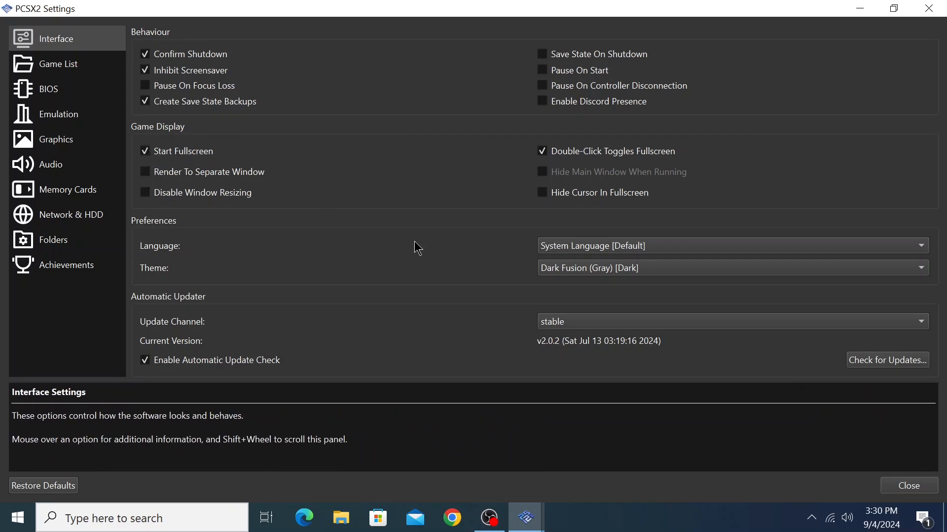
pyautogui.moveTo(489, 260)
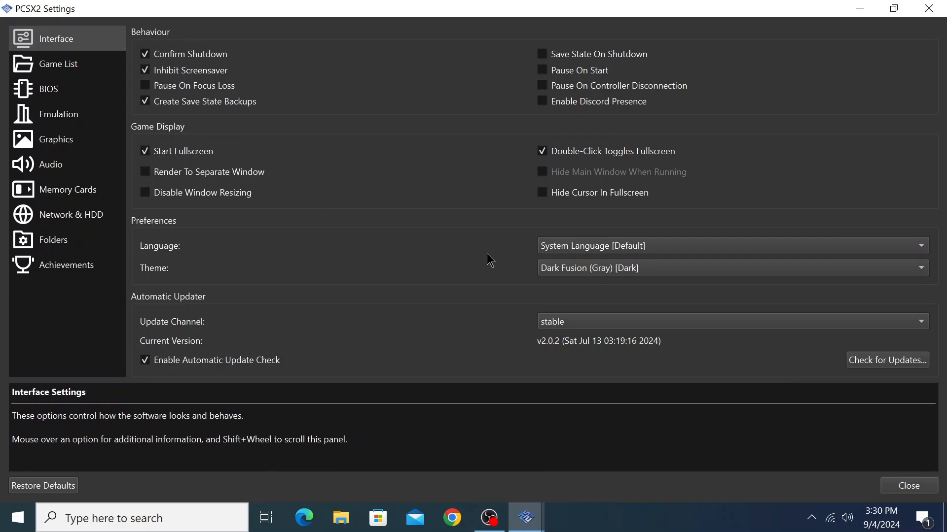
pyautogui.moveTo(56, 39)
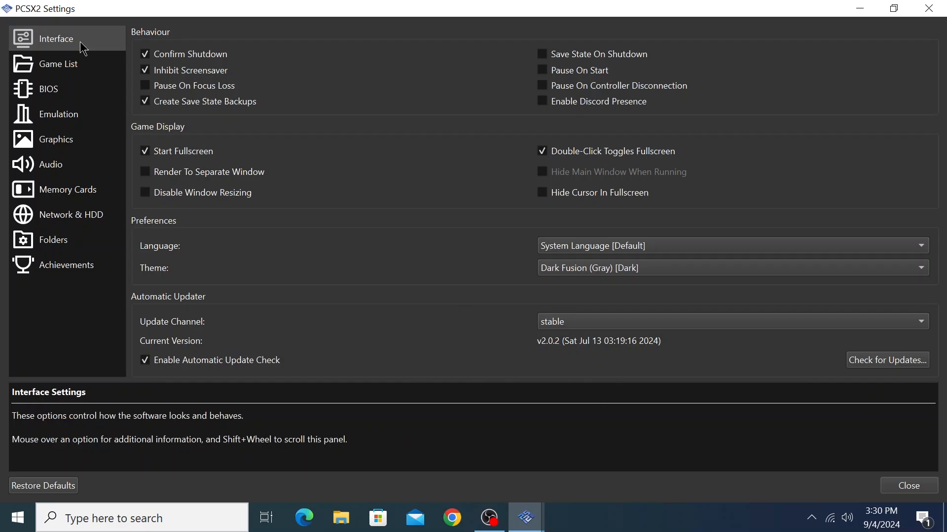
pyautogui.click(59, 63)
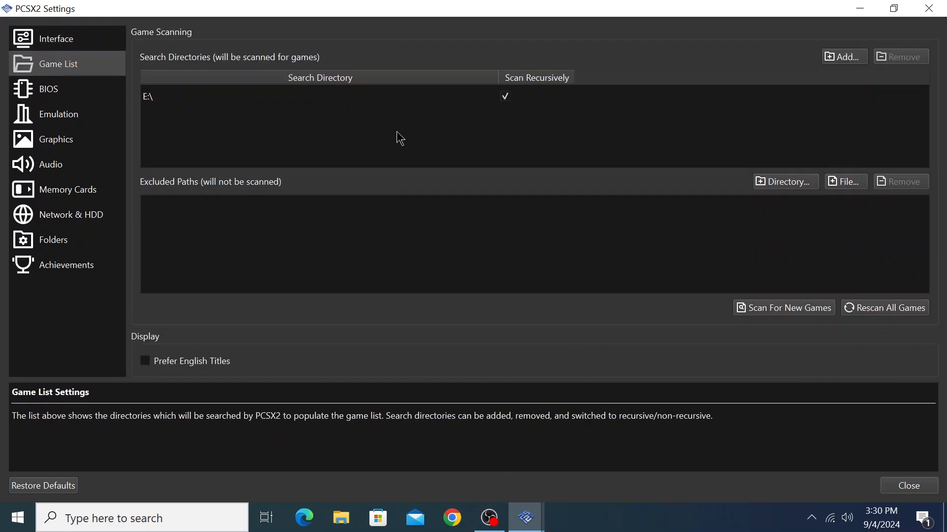
# - Review the BIOS and Emulation pages, then move to the Graphics settings with renderer choices
pyautogui.click(47, 88)
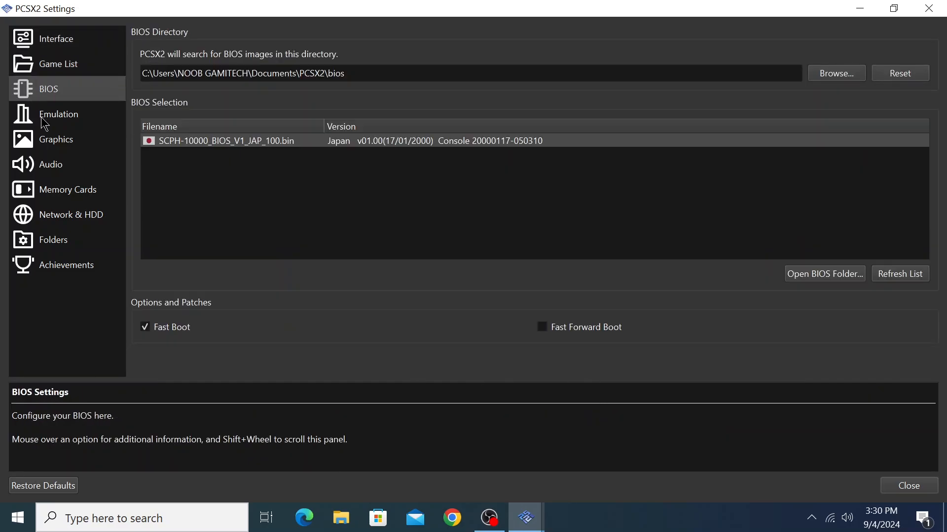
pyautogui.click(59, 115)
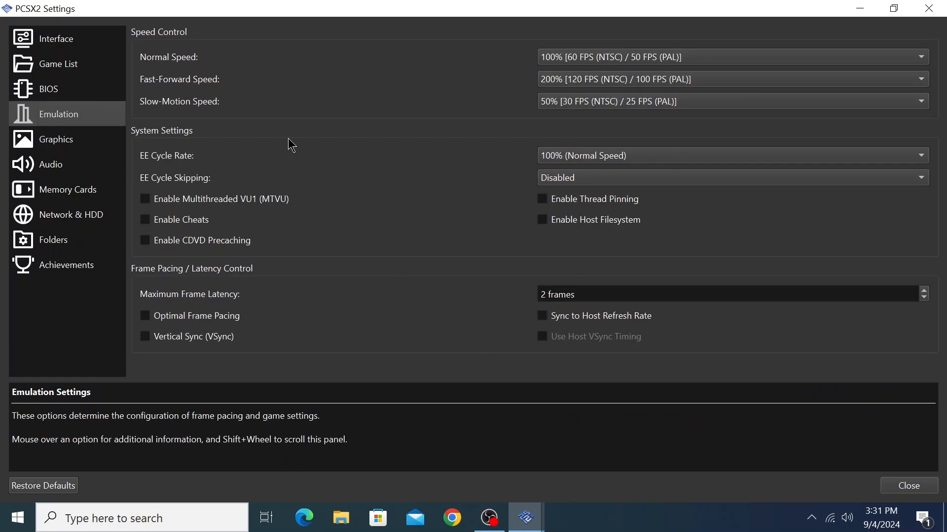
pyautogui.moveTo(213, 77)
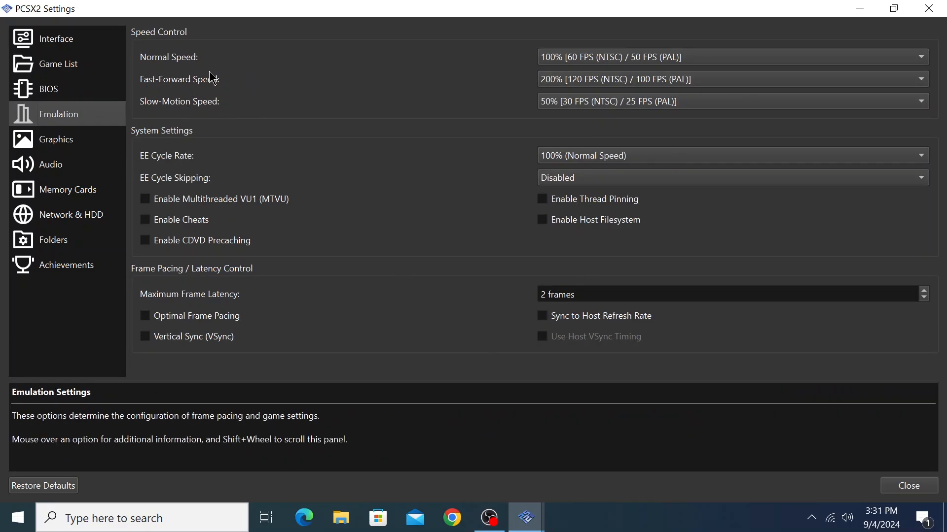
pyautogui.moveTo(56, 143)
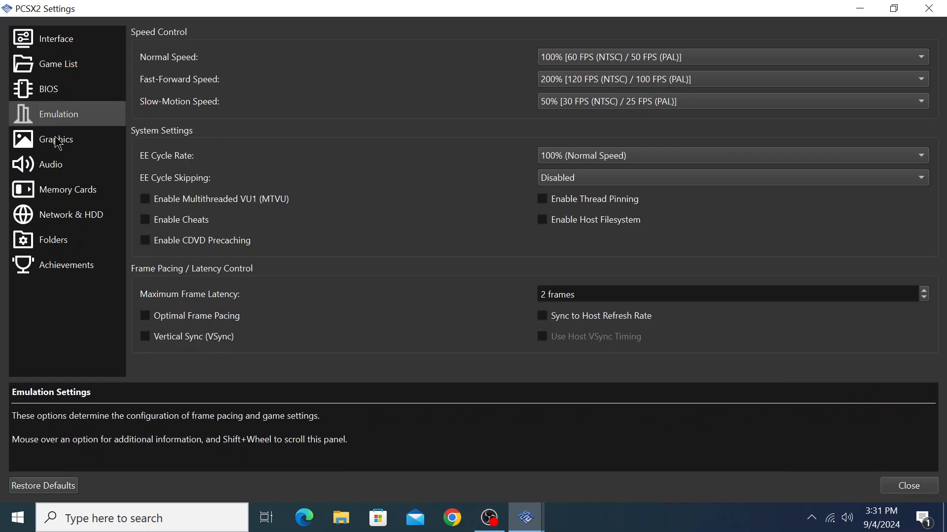
pyautogui.click(57, 139)
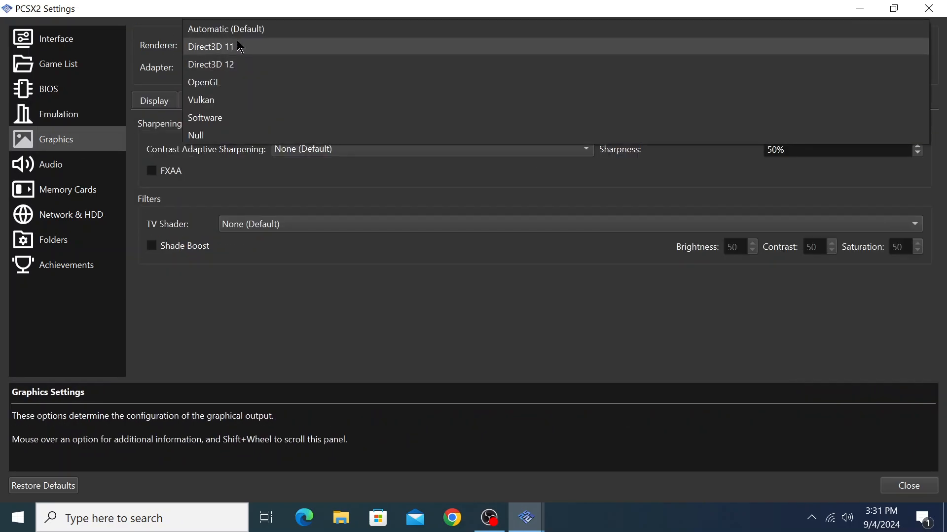
# - Set the renderer to Direct3D 11 on Intel HD Graphics 610 and review the Display options
pyautogui.click(211, 46)
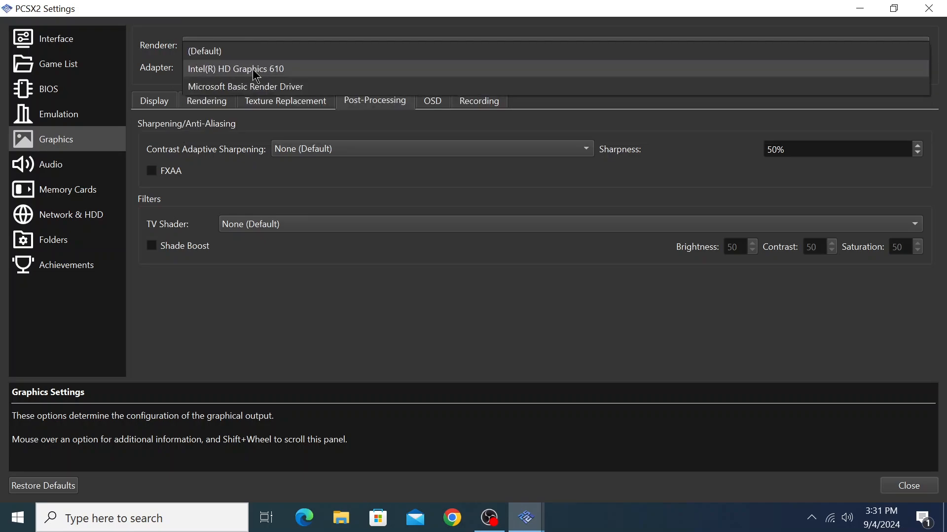
pyautogui.moveTo(219, 53)
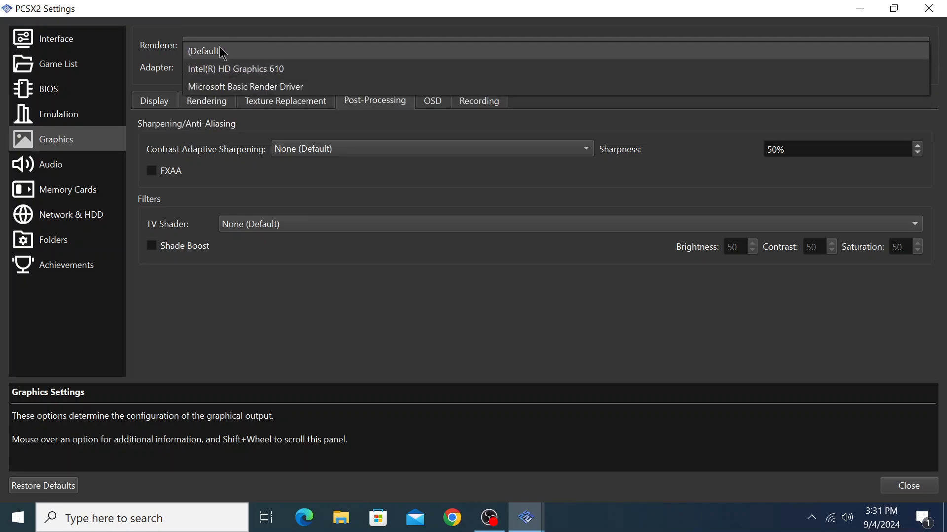
pyautogui.click(208, 44)
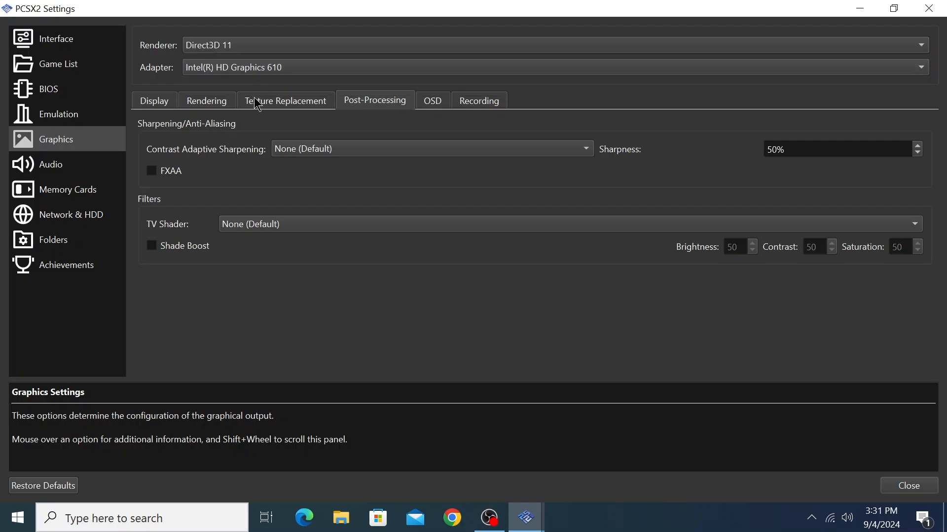
pyautogui.moveTo(160, 103)
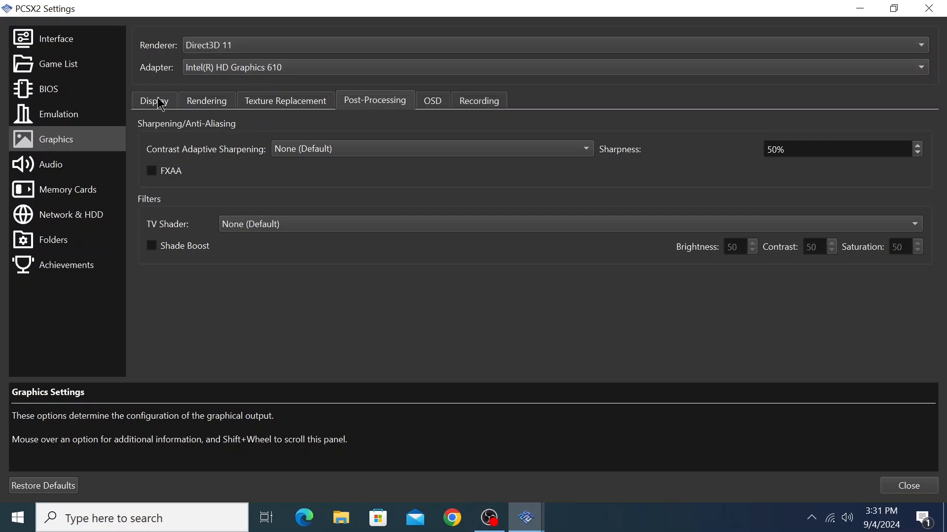
pyautogui.click(153, 100)
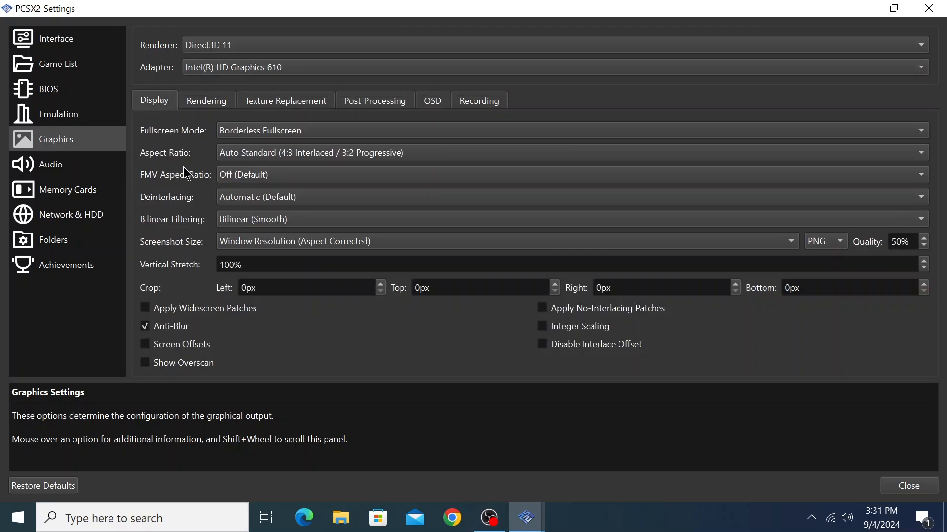
pyautogui.moveTo(194, 185)
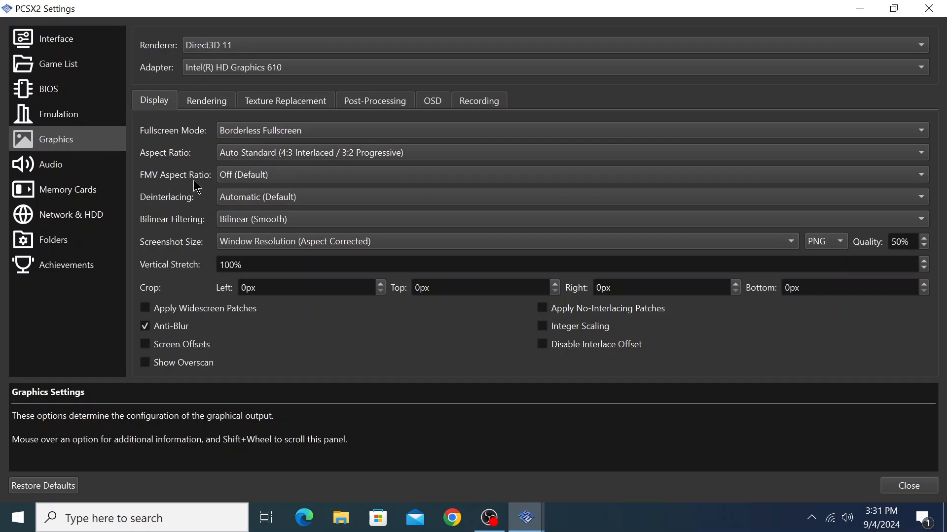
pyautogui.moveTo(200, 248)
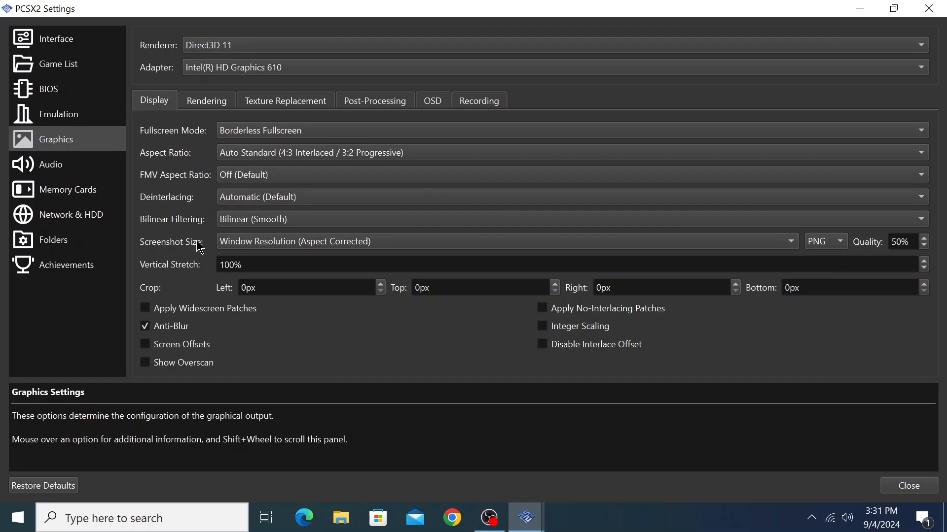
pyautogui.moveTo(202, 293)
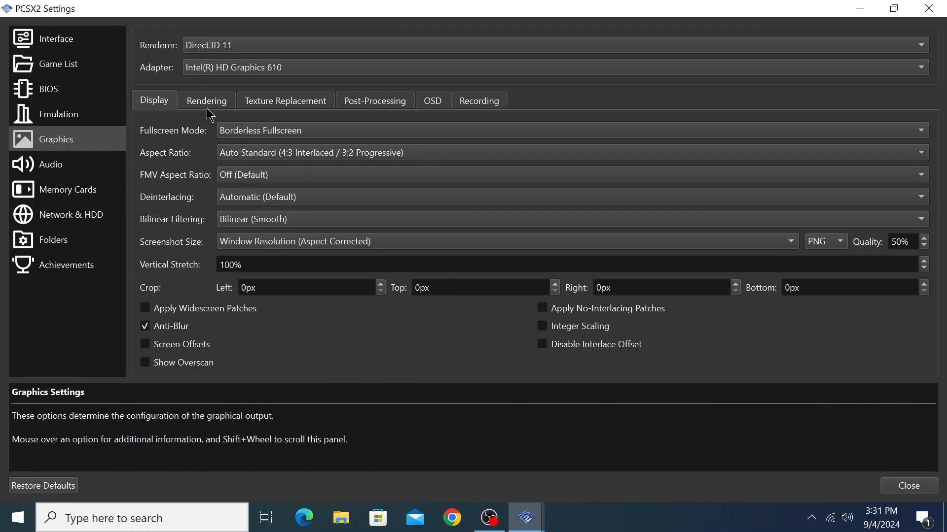
# - Review the Rendering and Post-Processing graphics options, ending on the OSD options
pyautogui.click(206, 101)
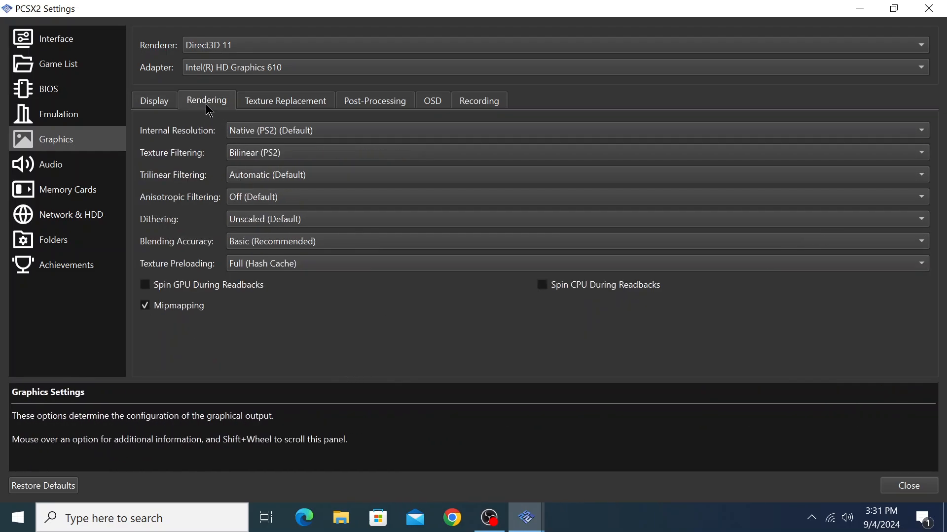
pyautogui.moveTo(186, 219)
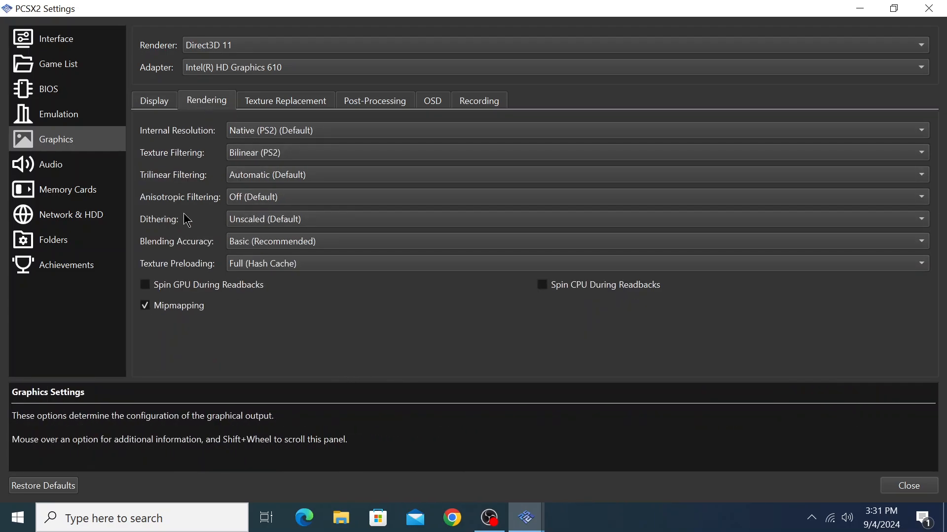
pyautogui.moveTo(304, 109)
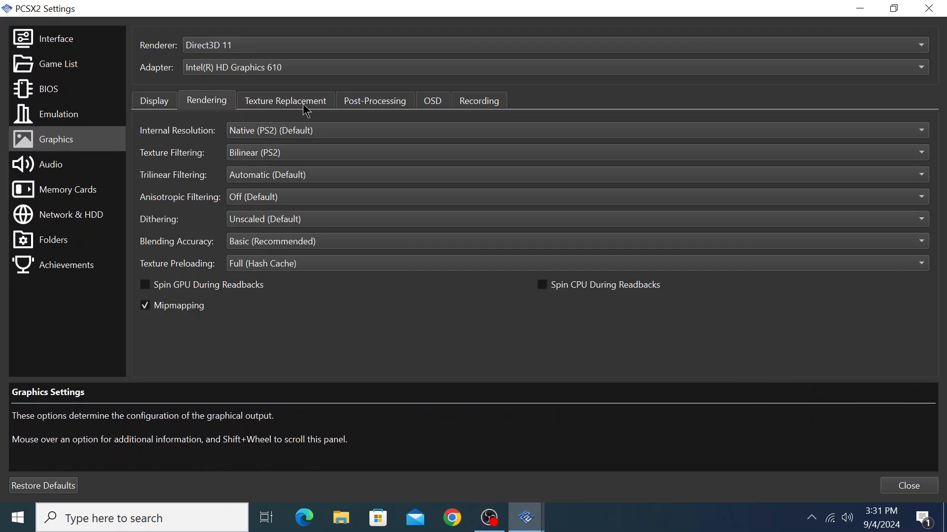
pyautogui.click(375, 100)
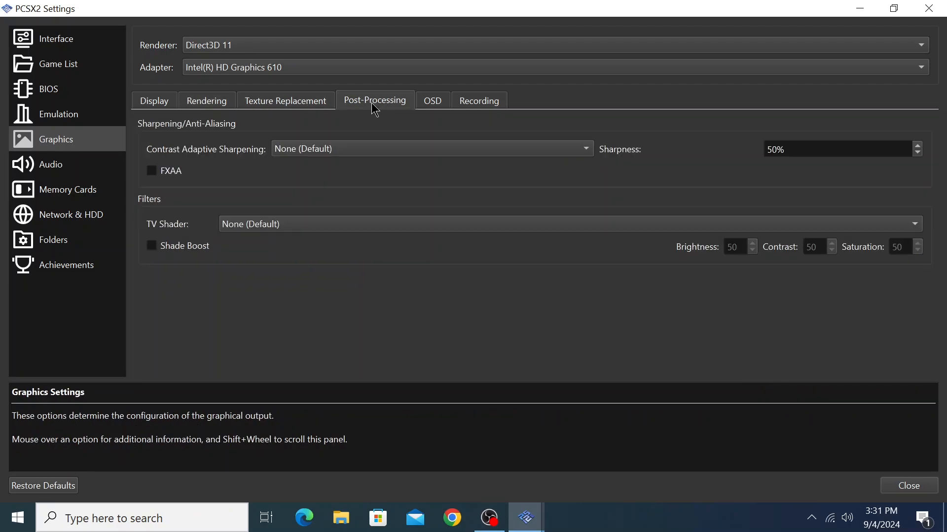
pyautogui.click(431, 101)
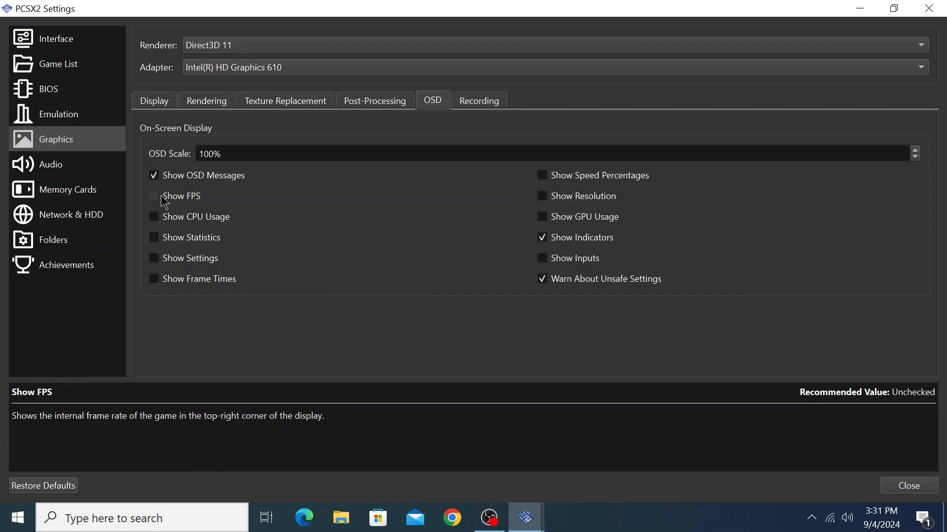
# - Enable Show FPS in OSD, glance at Audio, and close settings back to the game list
pyautogui.click(155, 195)
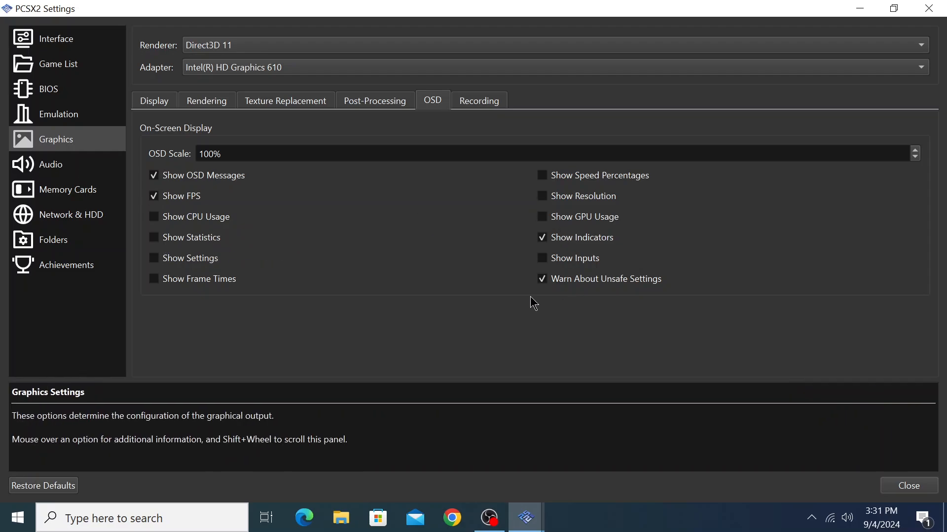
pyautogui.moveTo(535, 247)
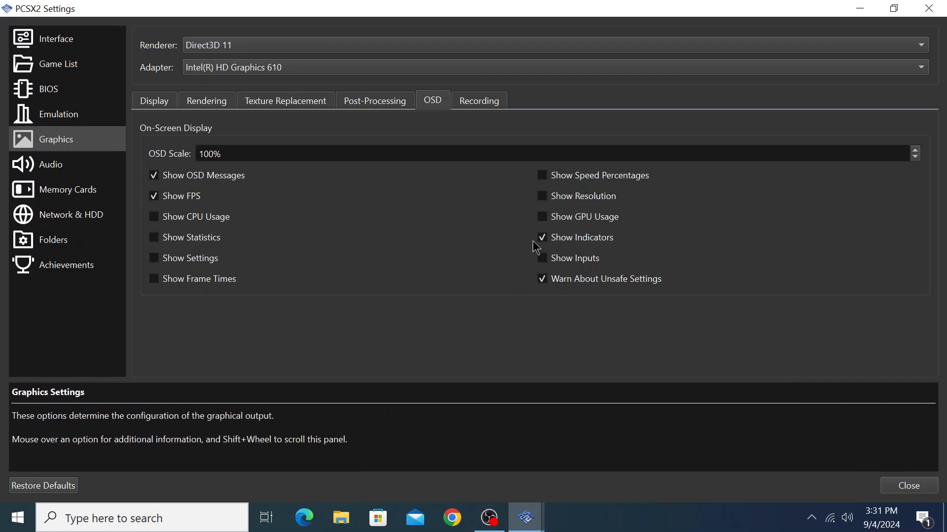
pyautogui.click(50, 165)
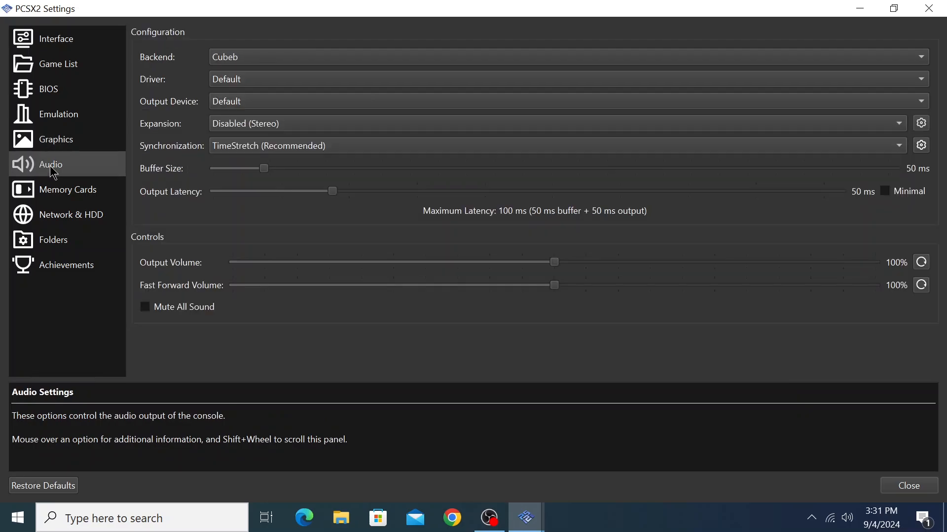
pyautogui.click(68, 264)
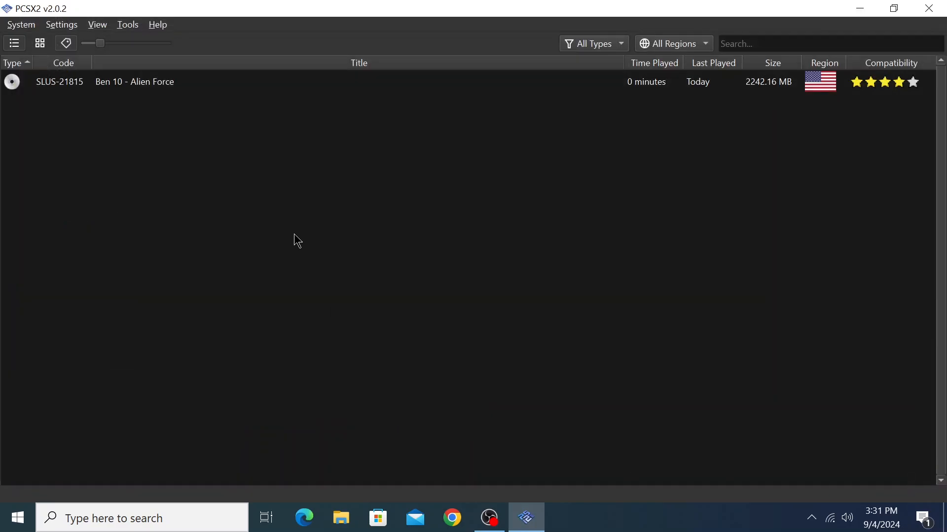
pyautogui.click(97, 24)
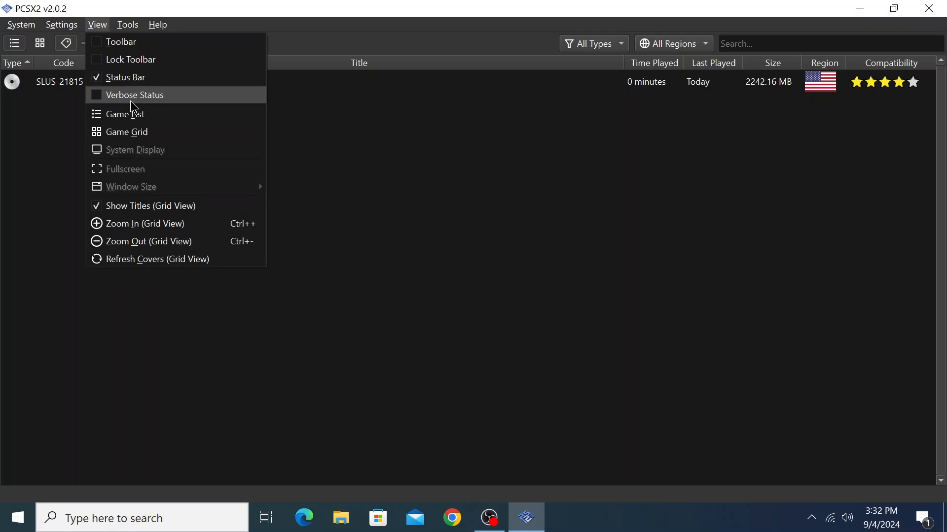
pyautogui.moveTo(150, 206)
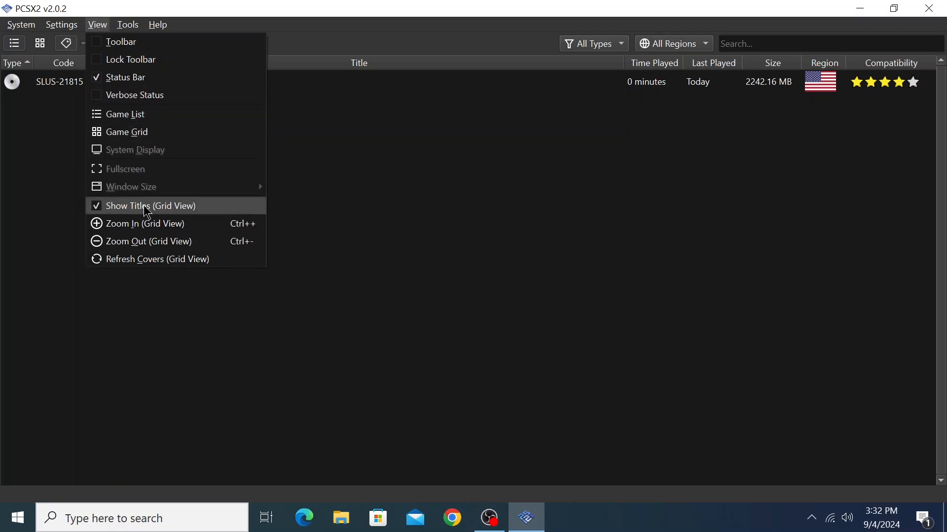
pyautogui.click(128, 24)
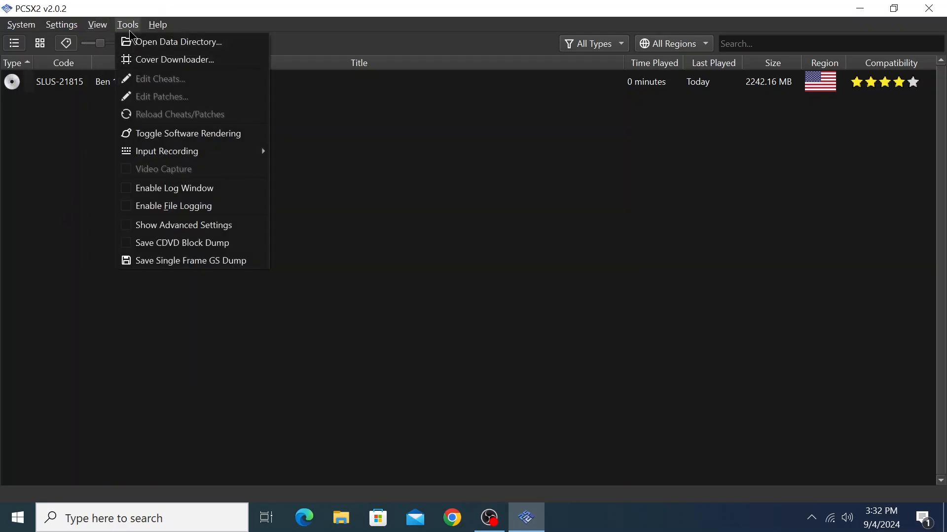
pyautogui.moveTo(163, 124)
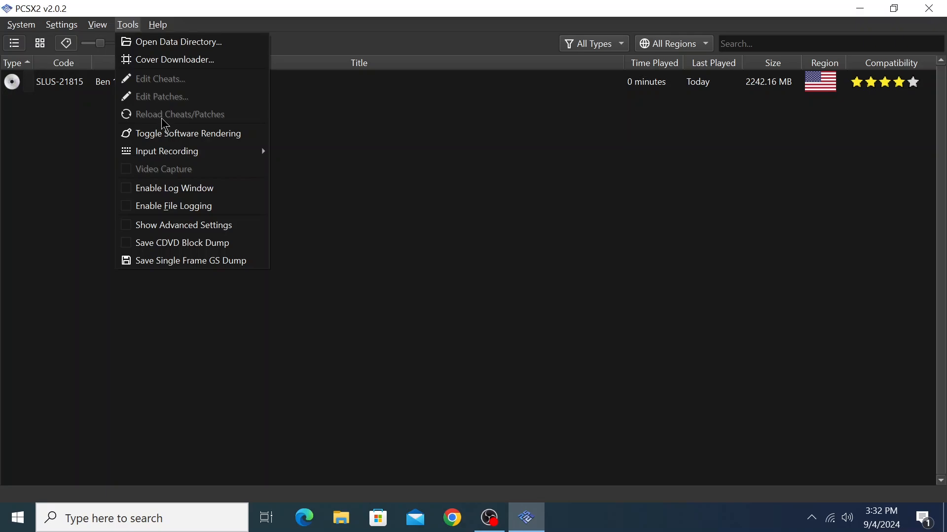
pyautogui.moveTo(166, 151)
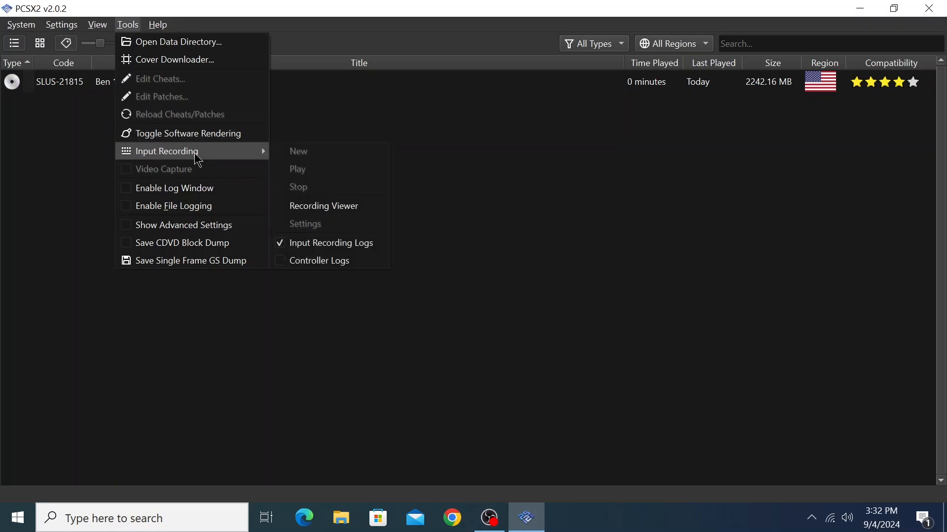
pyautogui.moveTo(180, 148)
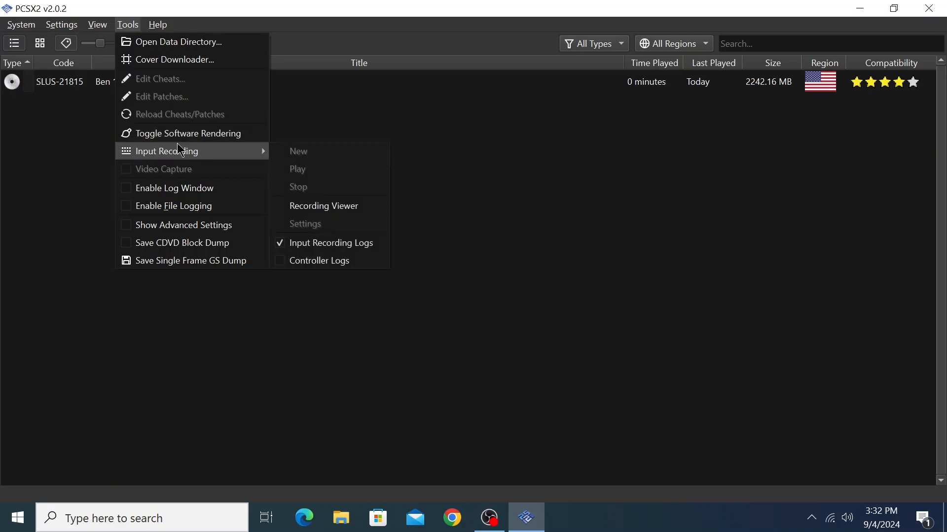
pyautogui.moveTo(193, 137)
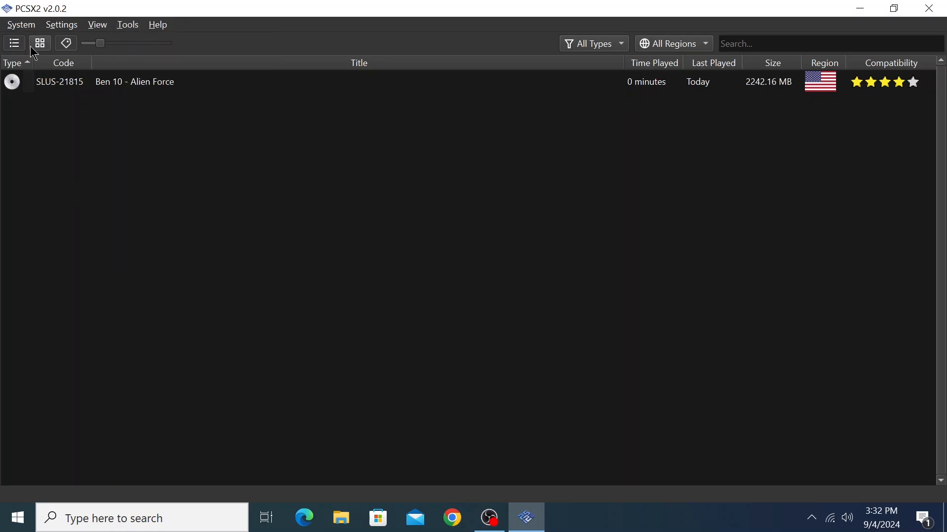
pyautogui.moveTo(63, 91)
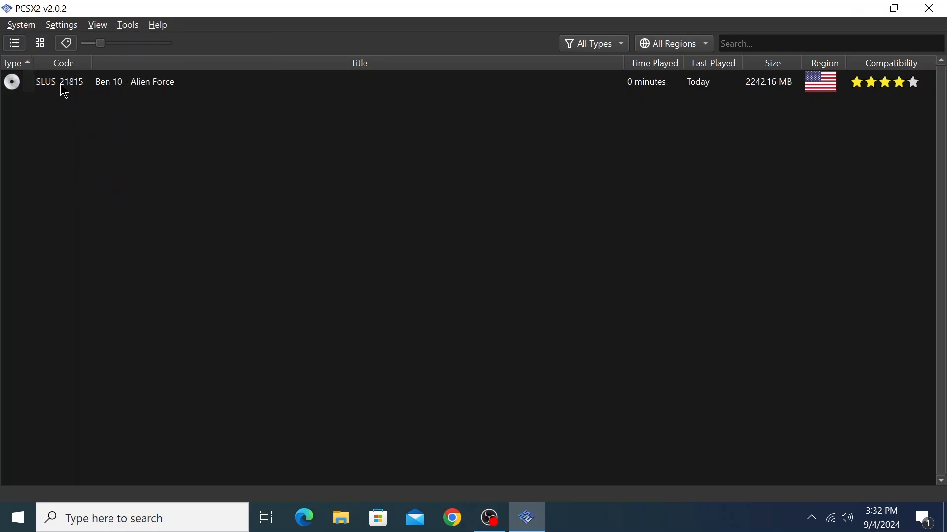
pyautogui.moveTo(77, 89)
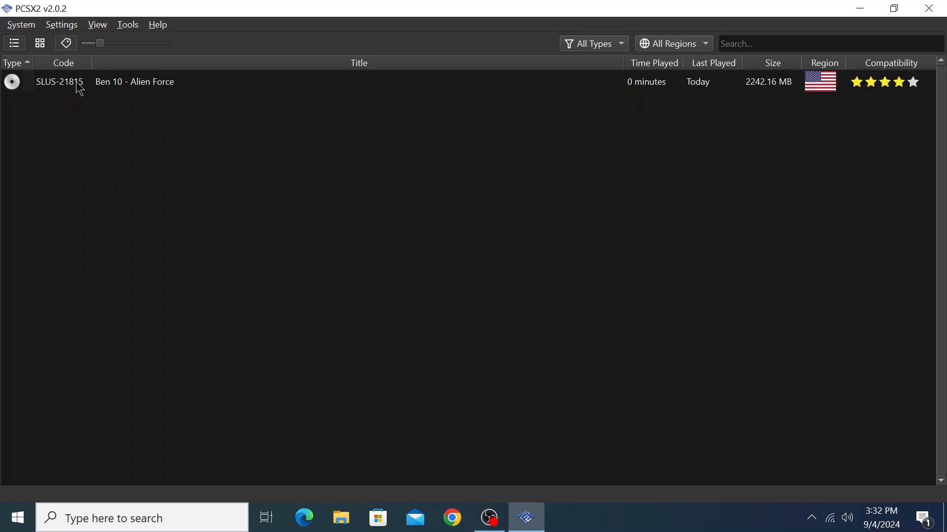
# - Boot Ben 10 - Alien Force from the game list
pyautogui.click(135, 82)
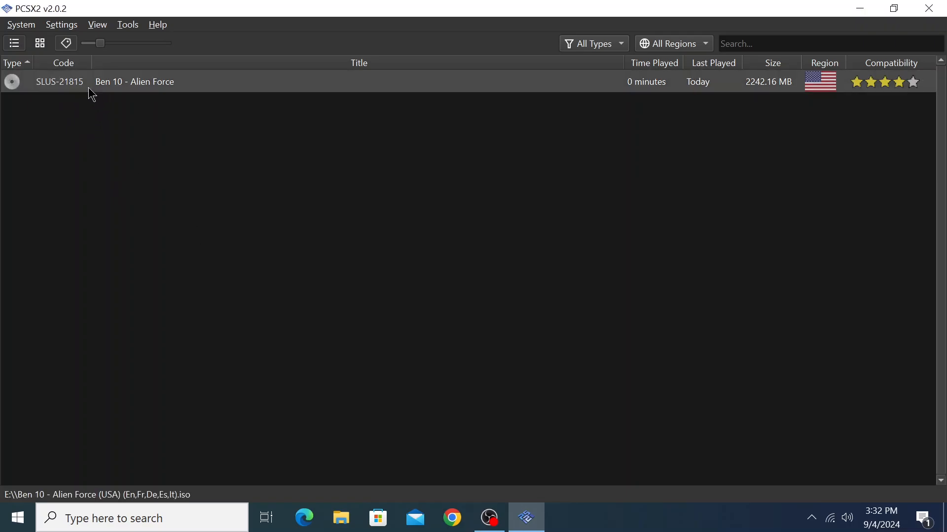
pyautogui.doubleClick(135, 82)
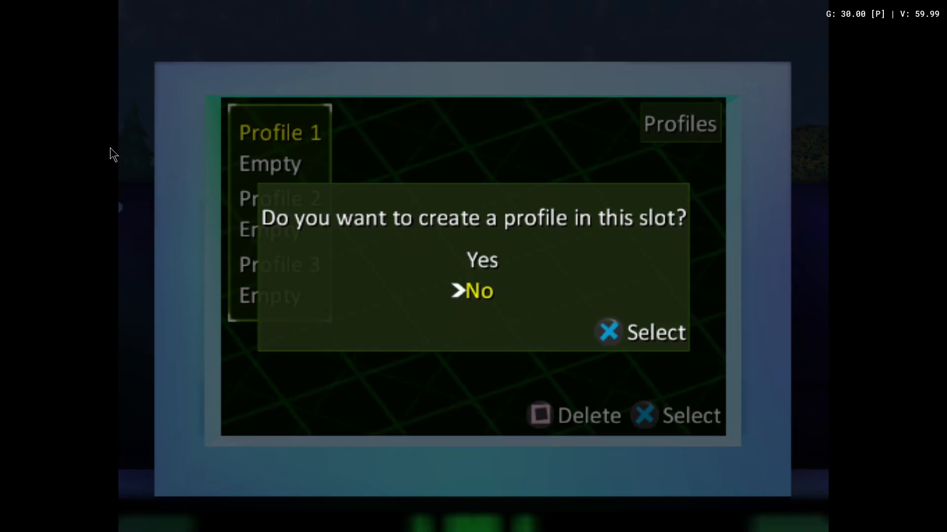
# - Pause the game with Esc and enter the emulator settings from the pause menu
pyautogui.press('Escape')
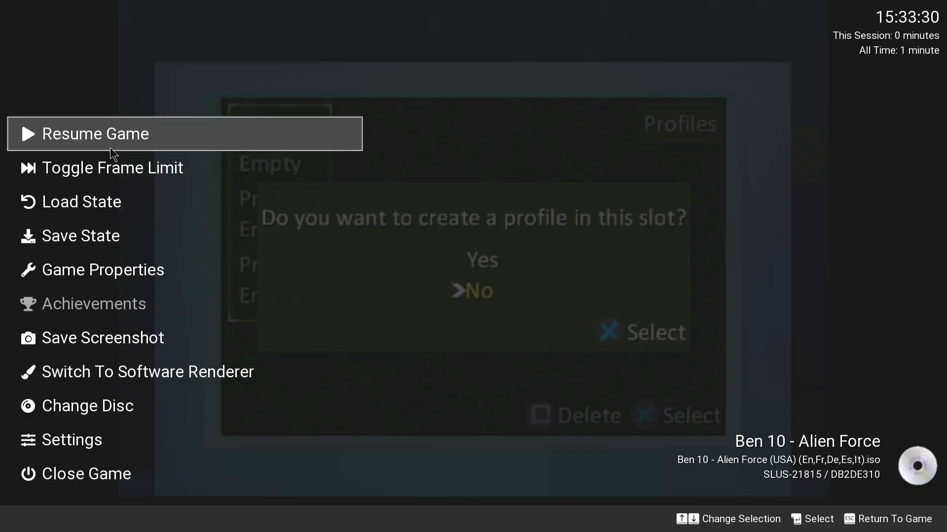
pyautogui.press('down')
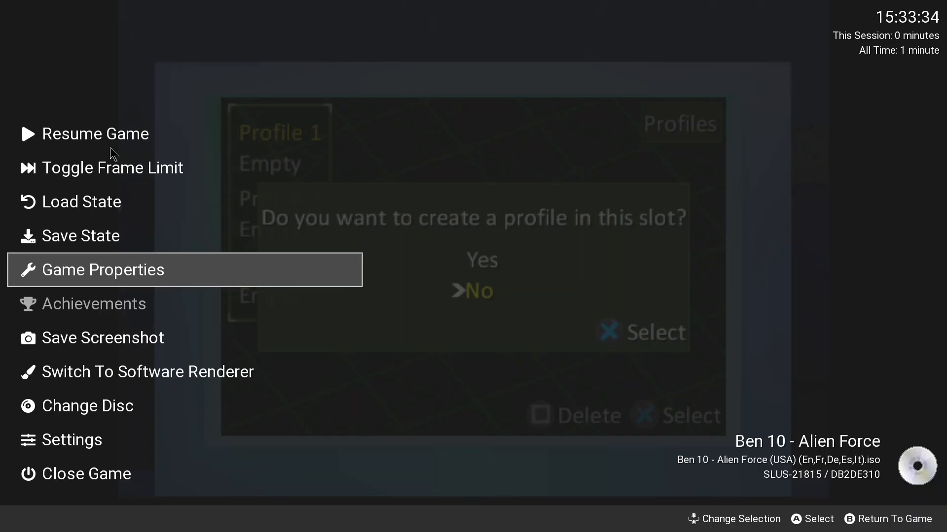
pyautogui.press('down')
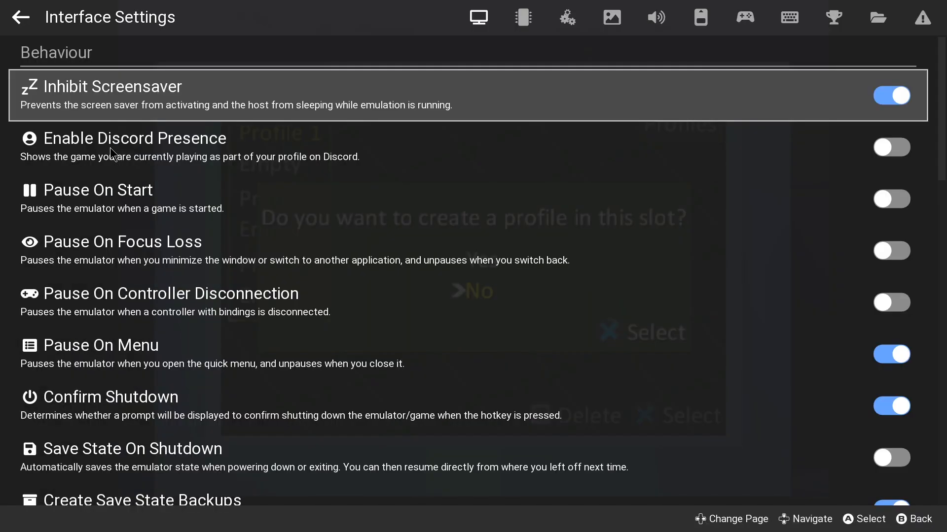
# - Scroll down through the pause-menu settings toward the Close Game choices
pyautogui.scroll(-3)
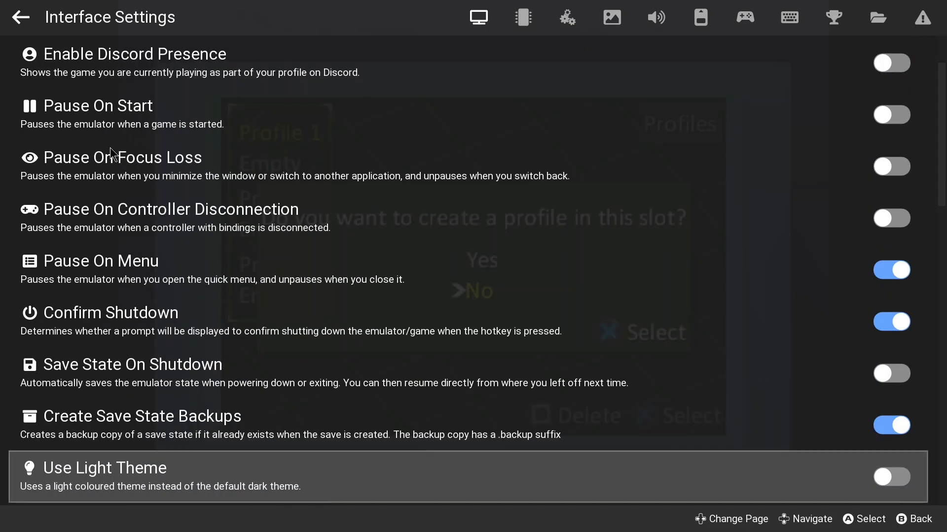
pyautogui.scroll(-3)
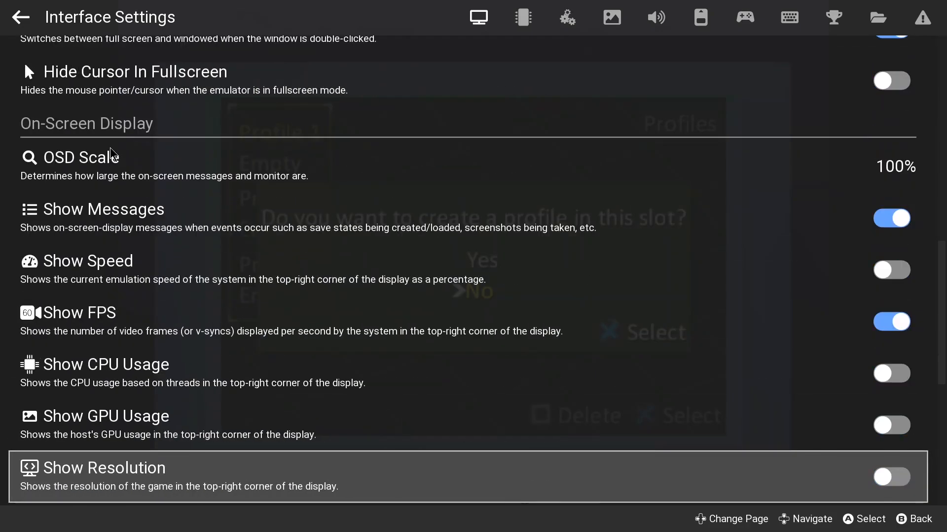
pyautogui.scroll(-3)
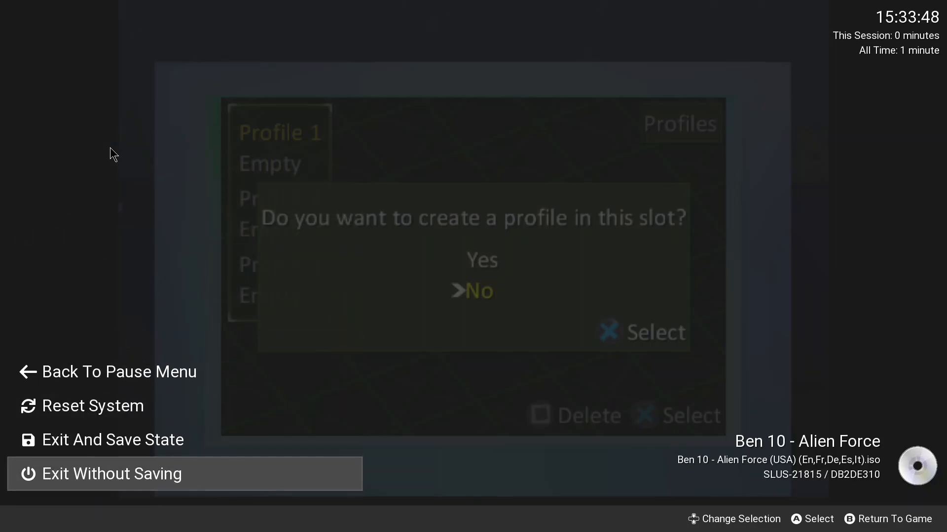
# - Exit Ben 10 - Alien Force without saving, returning to the game list
pyautogui.press('up')
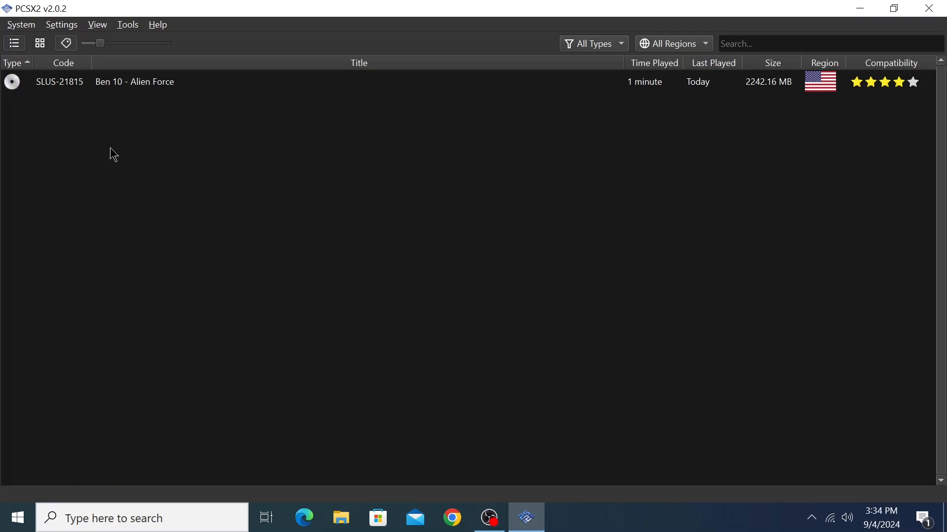
pyautogui.moveTo(159, 176)
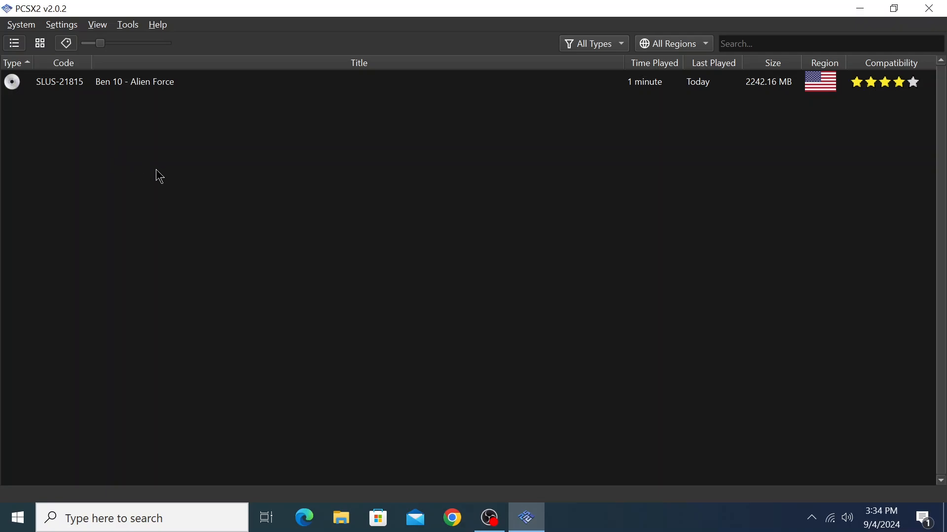